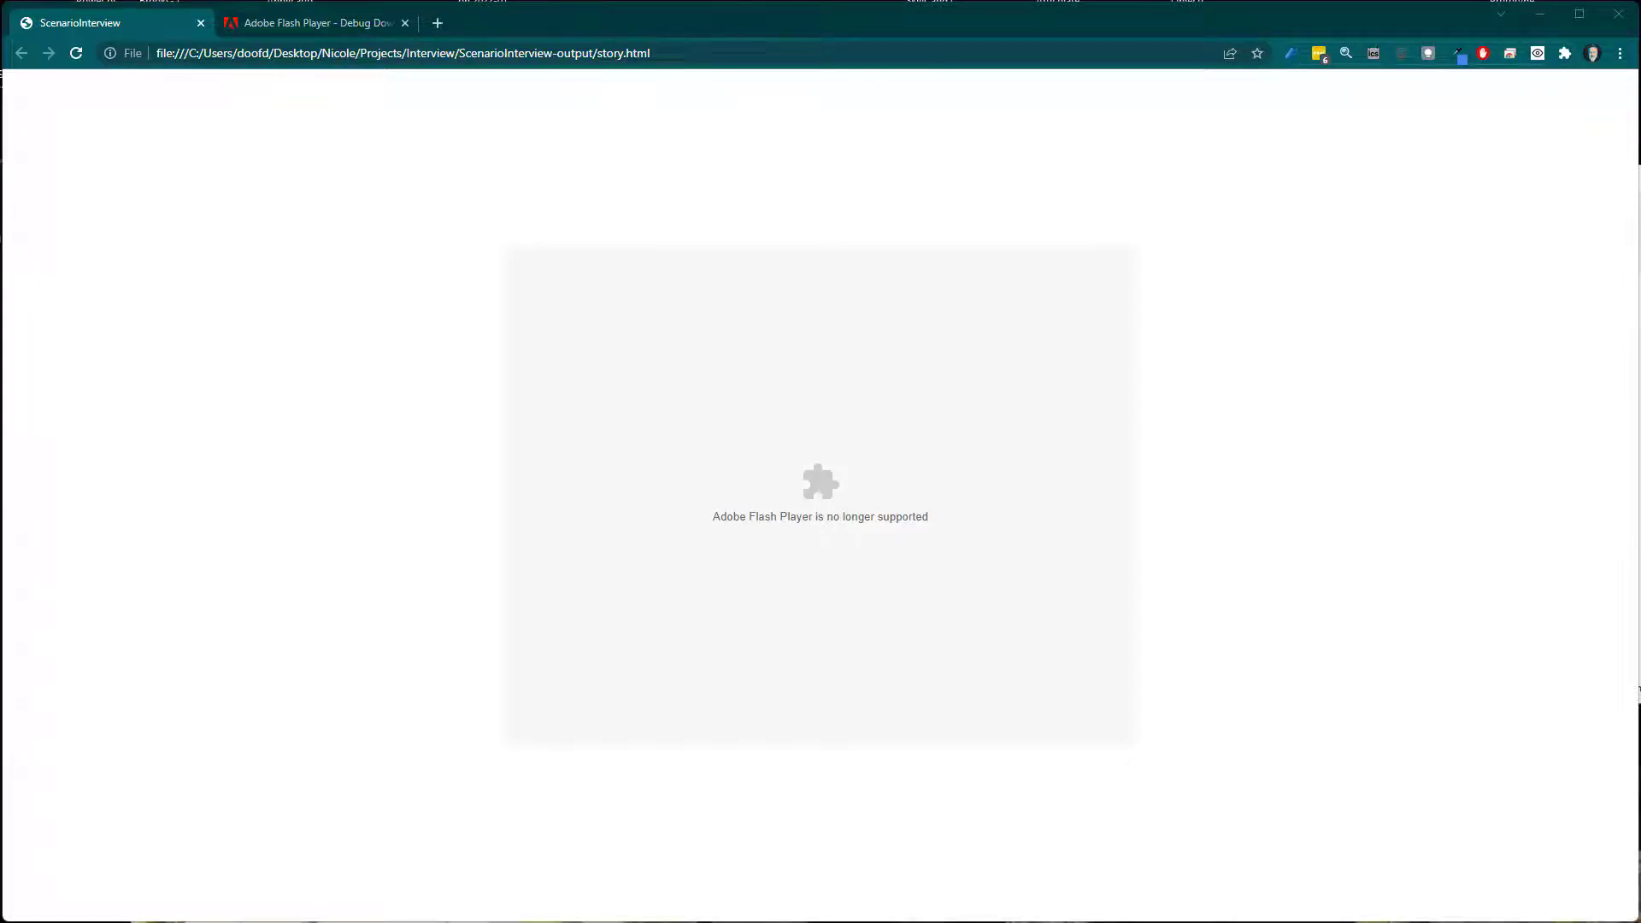
pyautogui.moveTo(1319, 546)
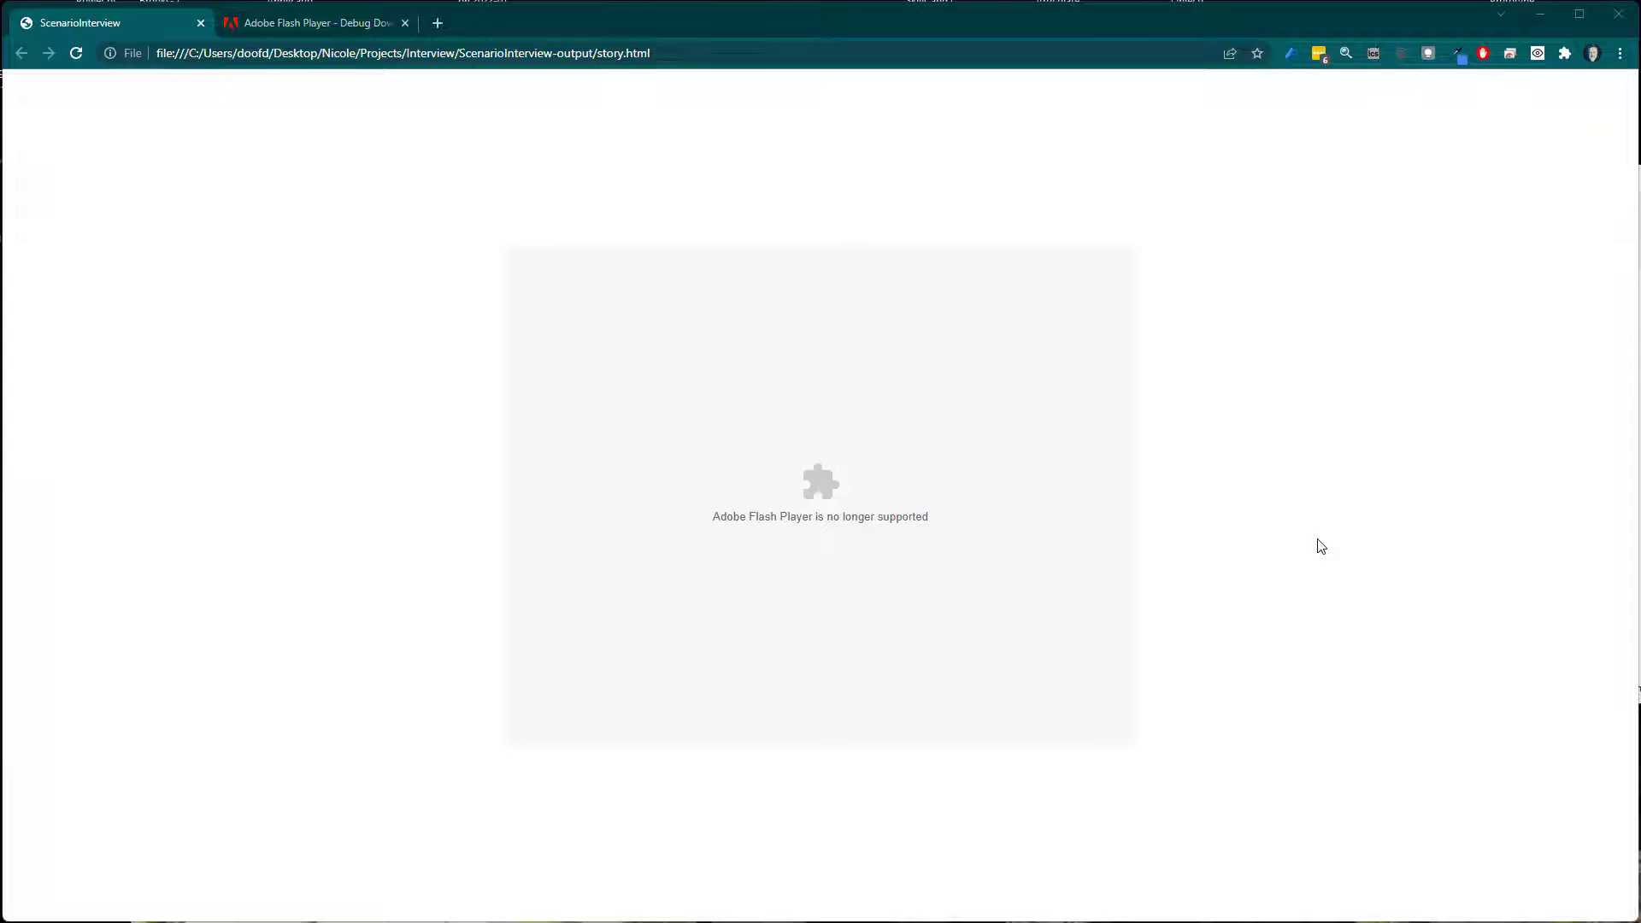
pyautogui.moveTo(953, 714)
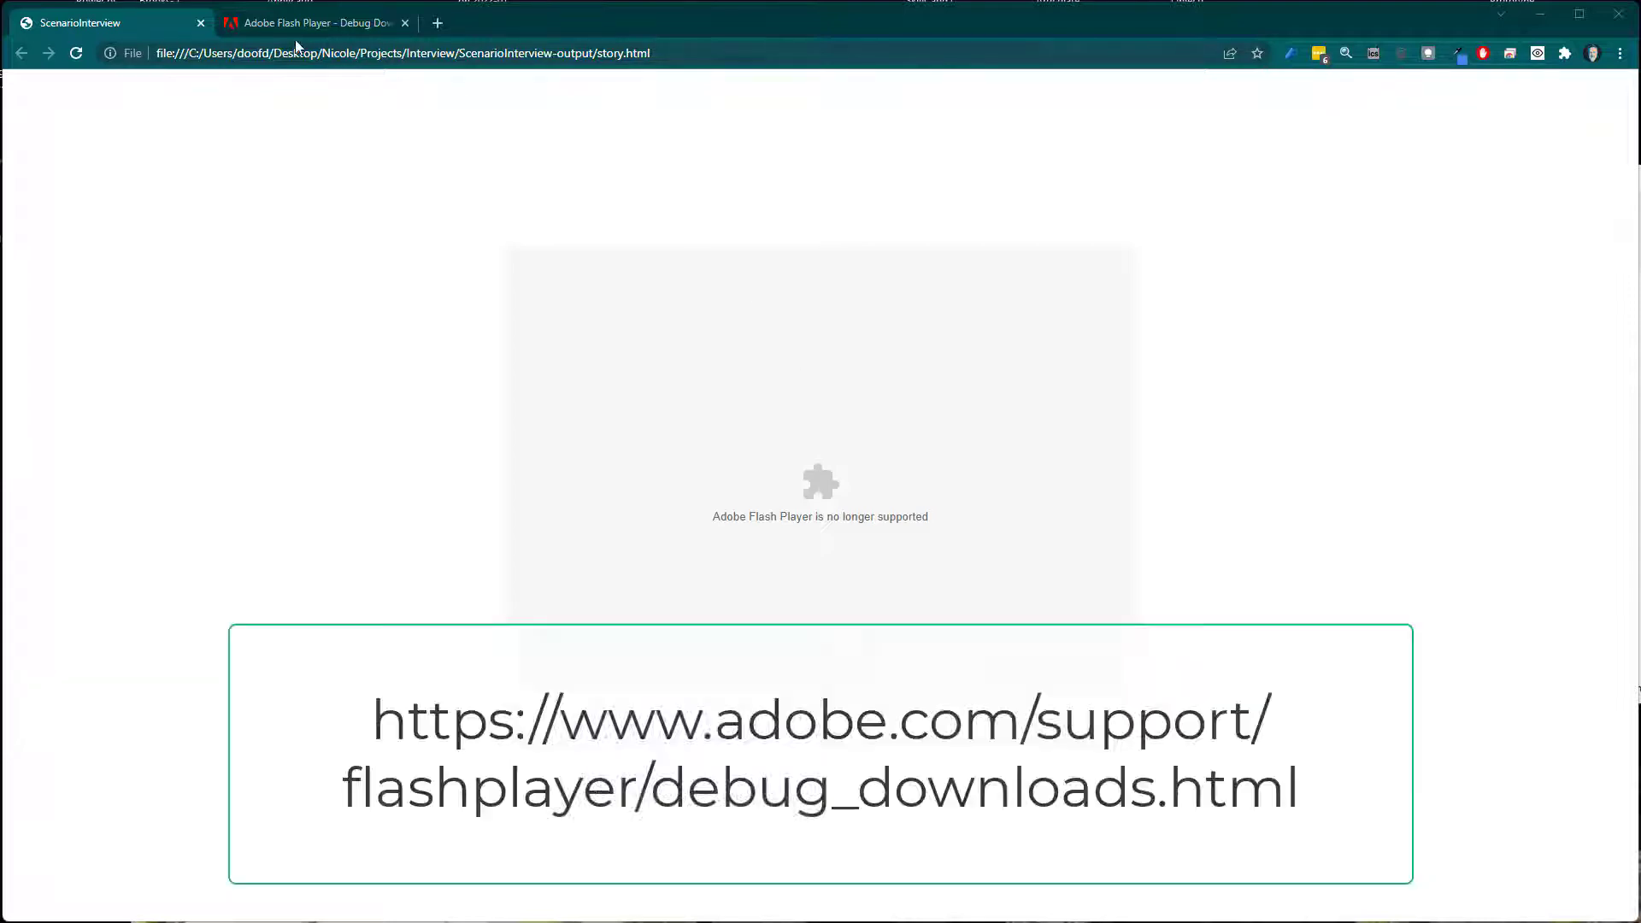
# Step: Switch to the Adobe Flash Player debug downloads page
pyautogui.click(314, 22)
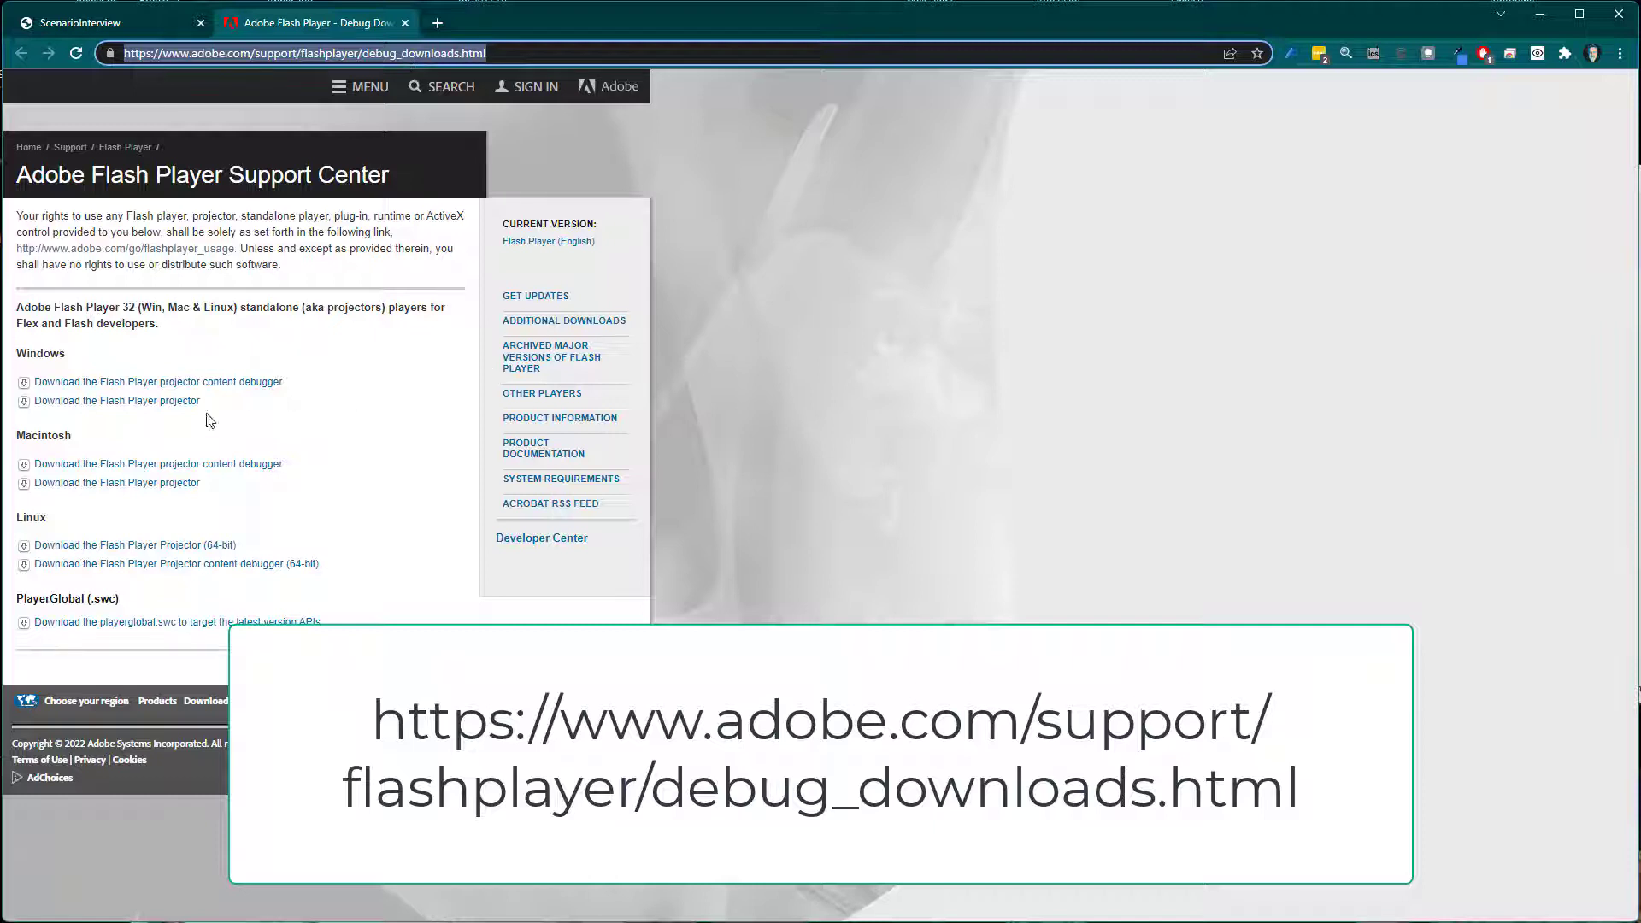
pyautogui.moveTo(118, 400)
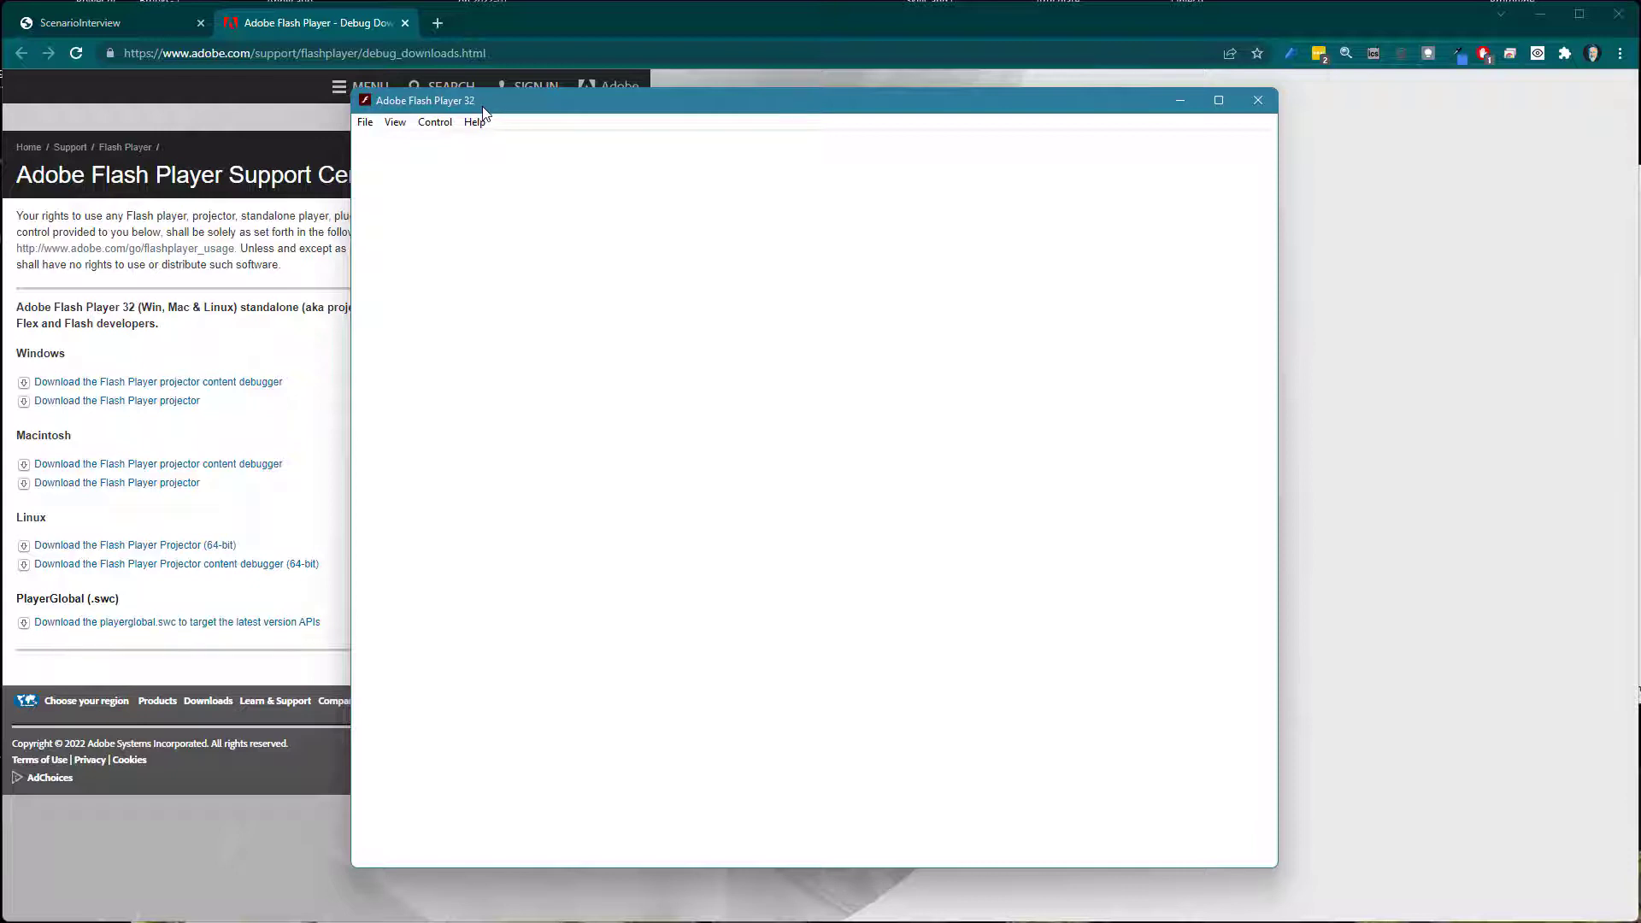
pyautogui.moveTo(556, 111)
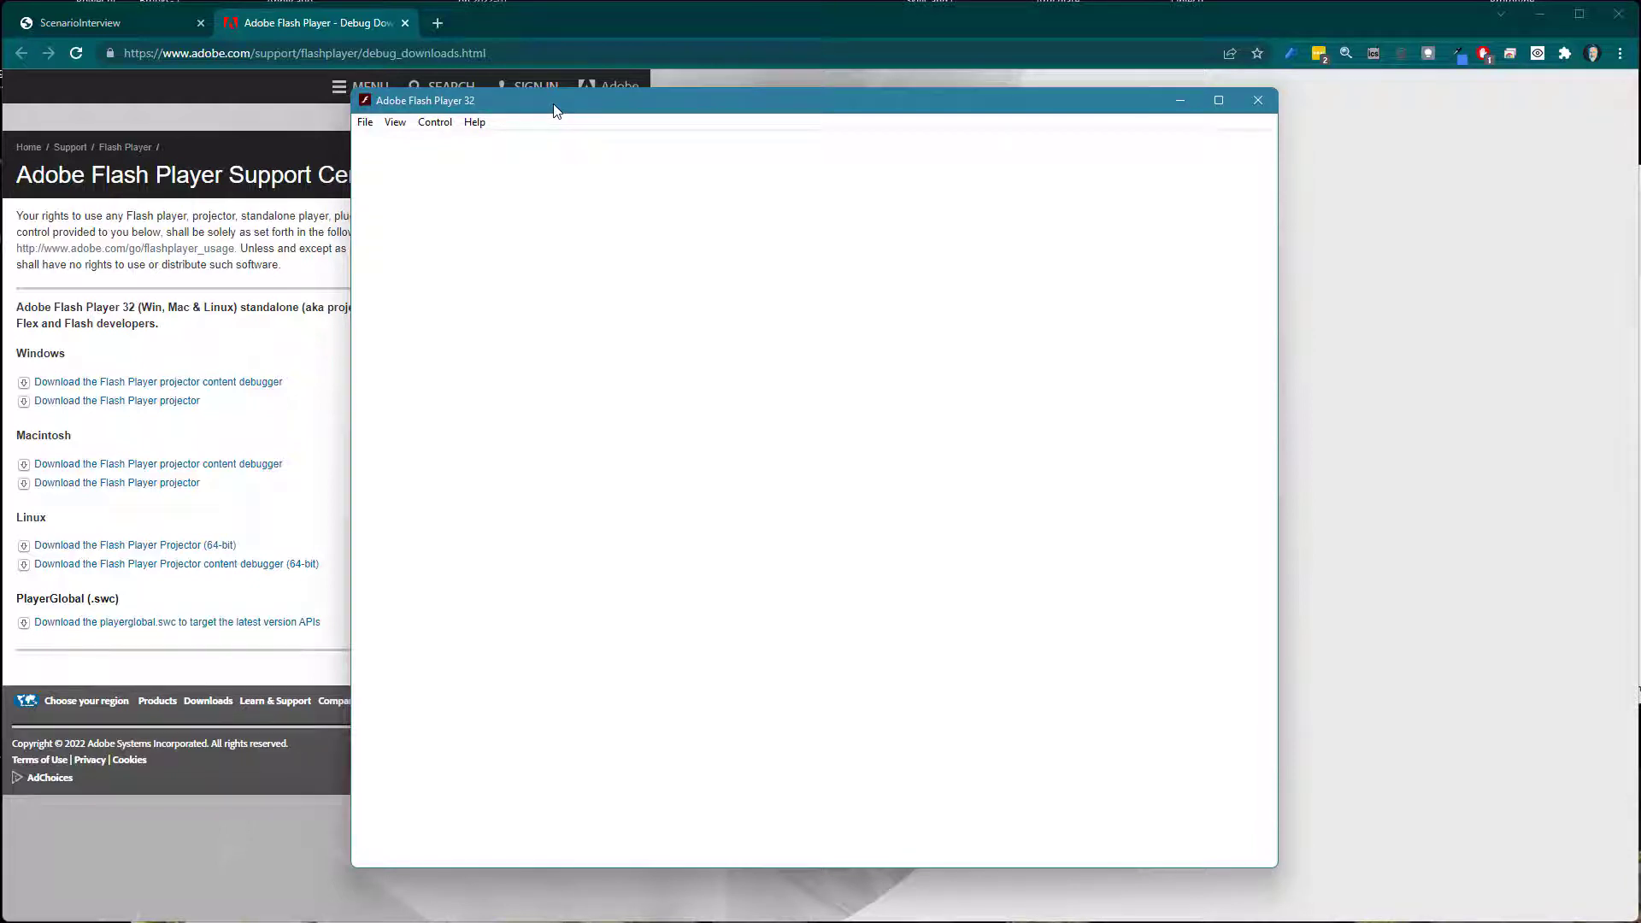
pyautogui.moveTo(554, 113)
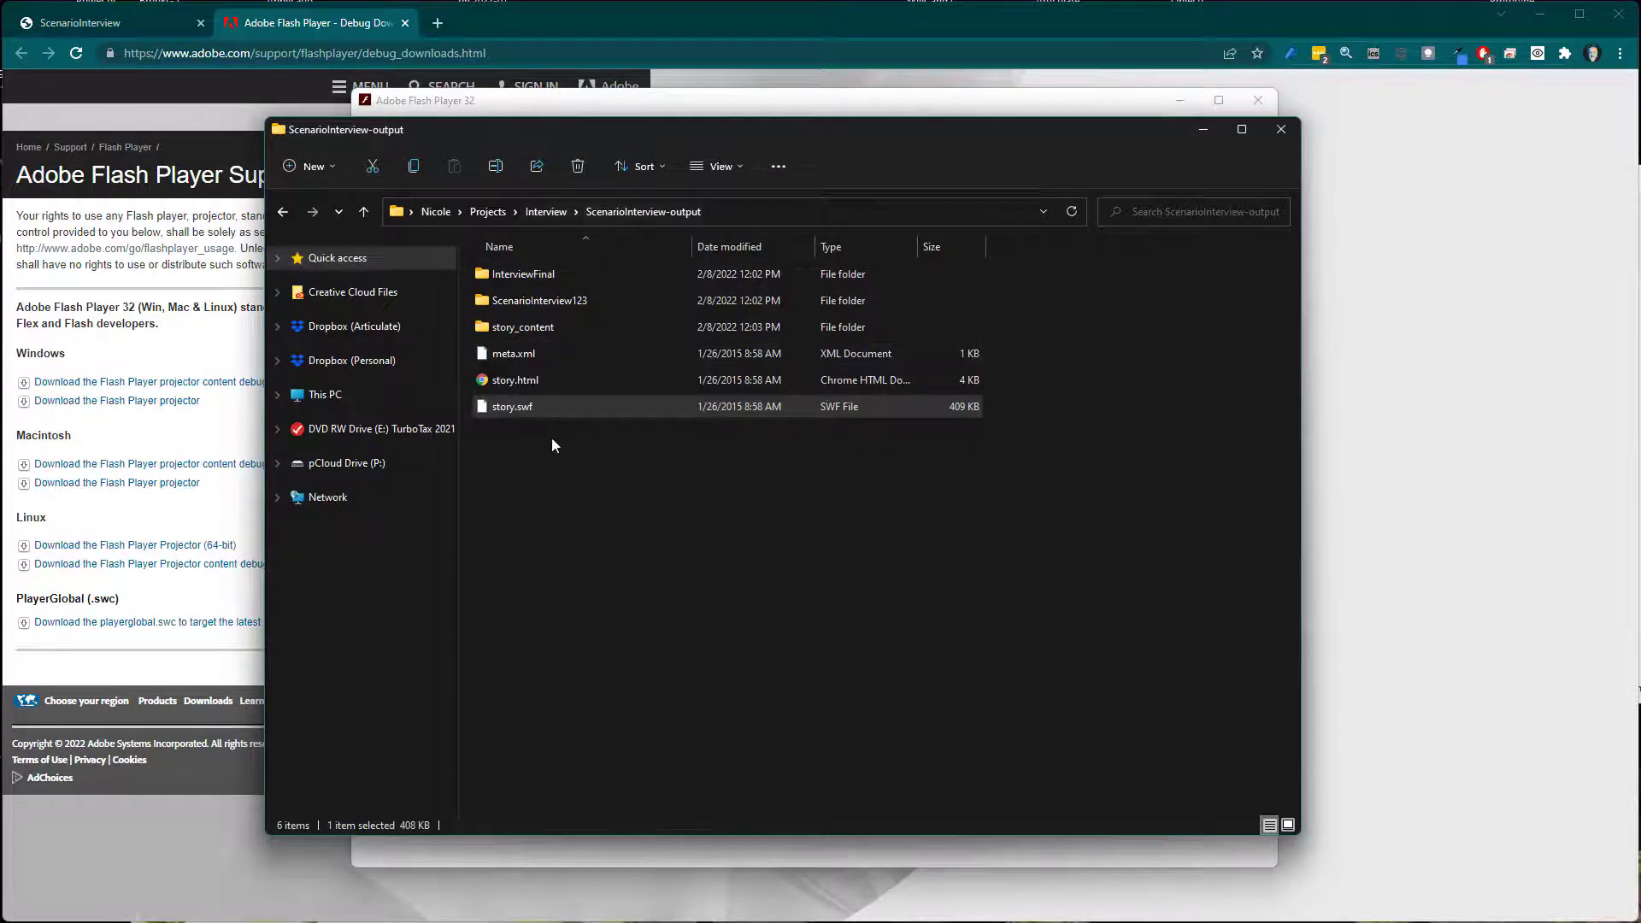
# Step: Select story.swf in the ScenarioInterview-output folder
pyautogui.click(523, 273)
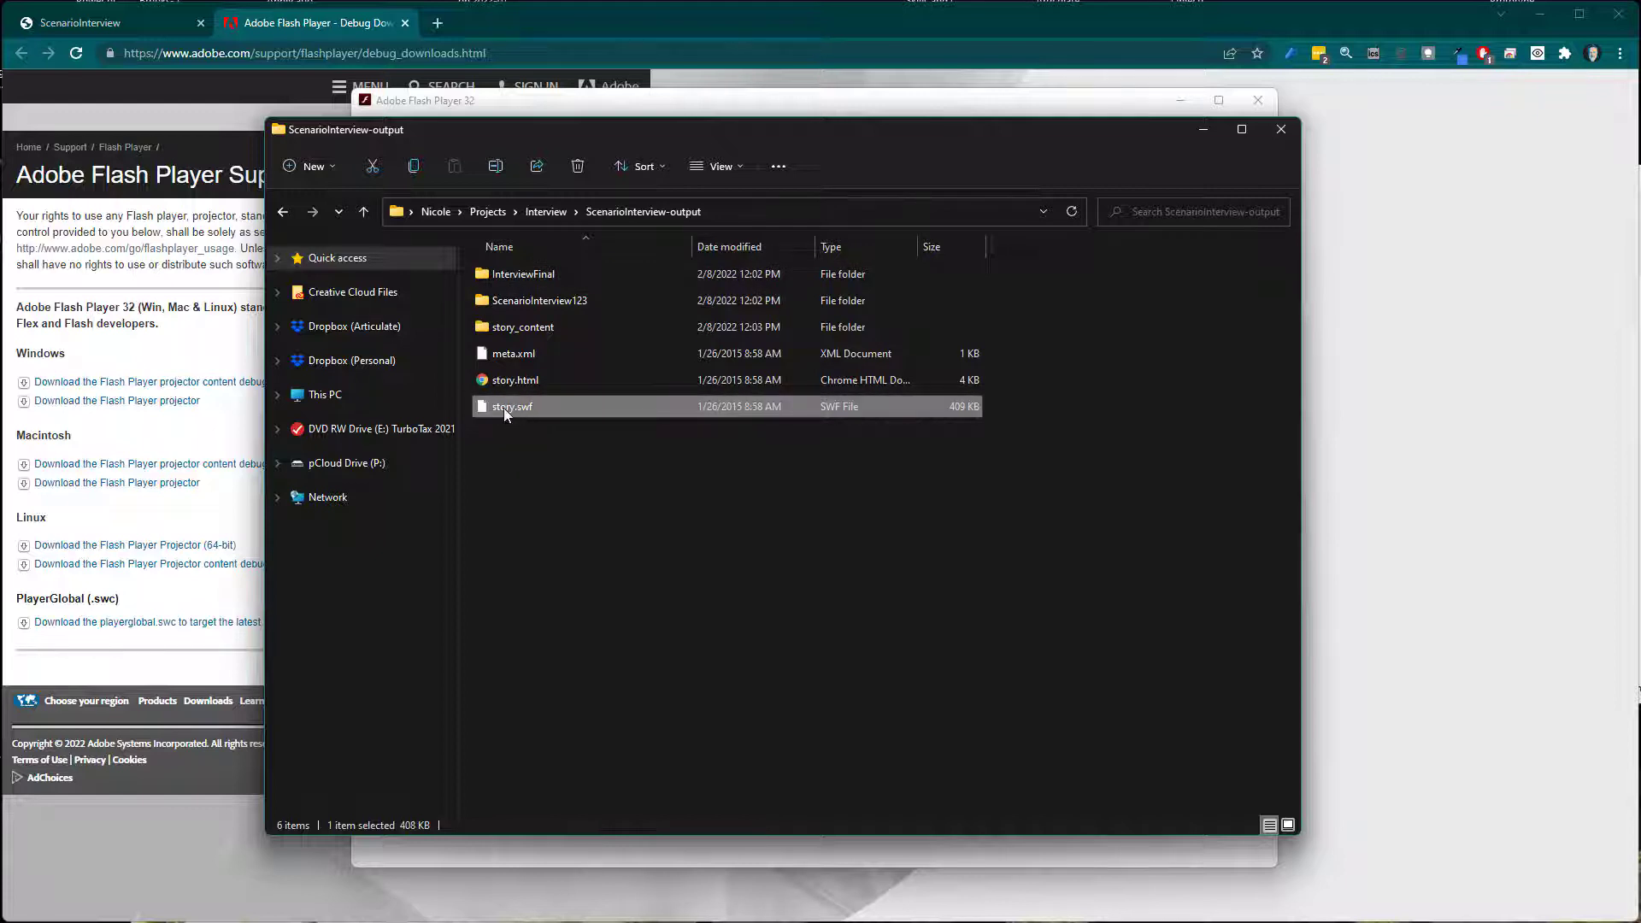
pyautogui.moveTo(511, 409)
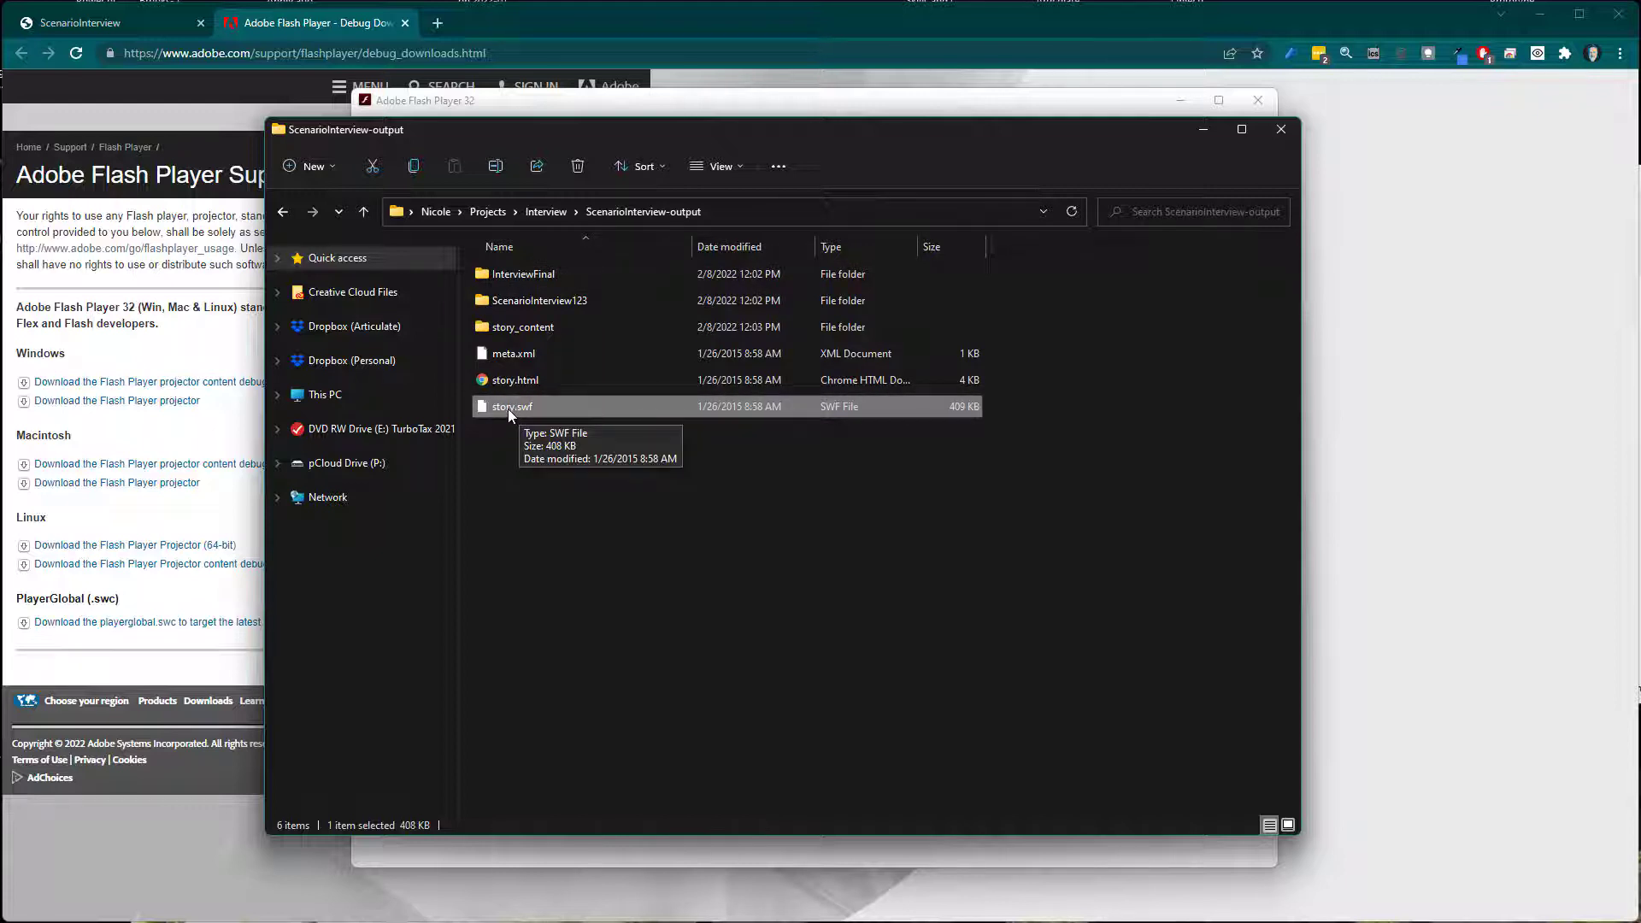
pyautogui.moveTo(503, 414)
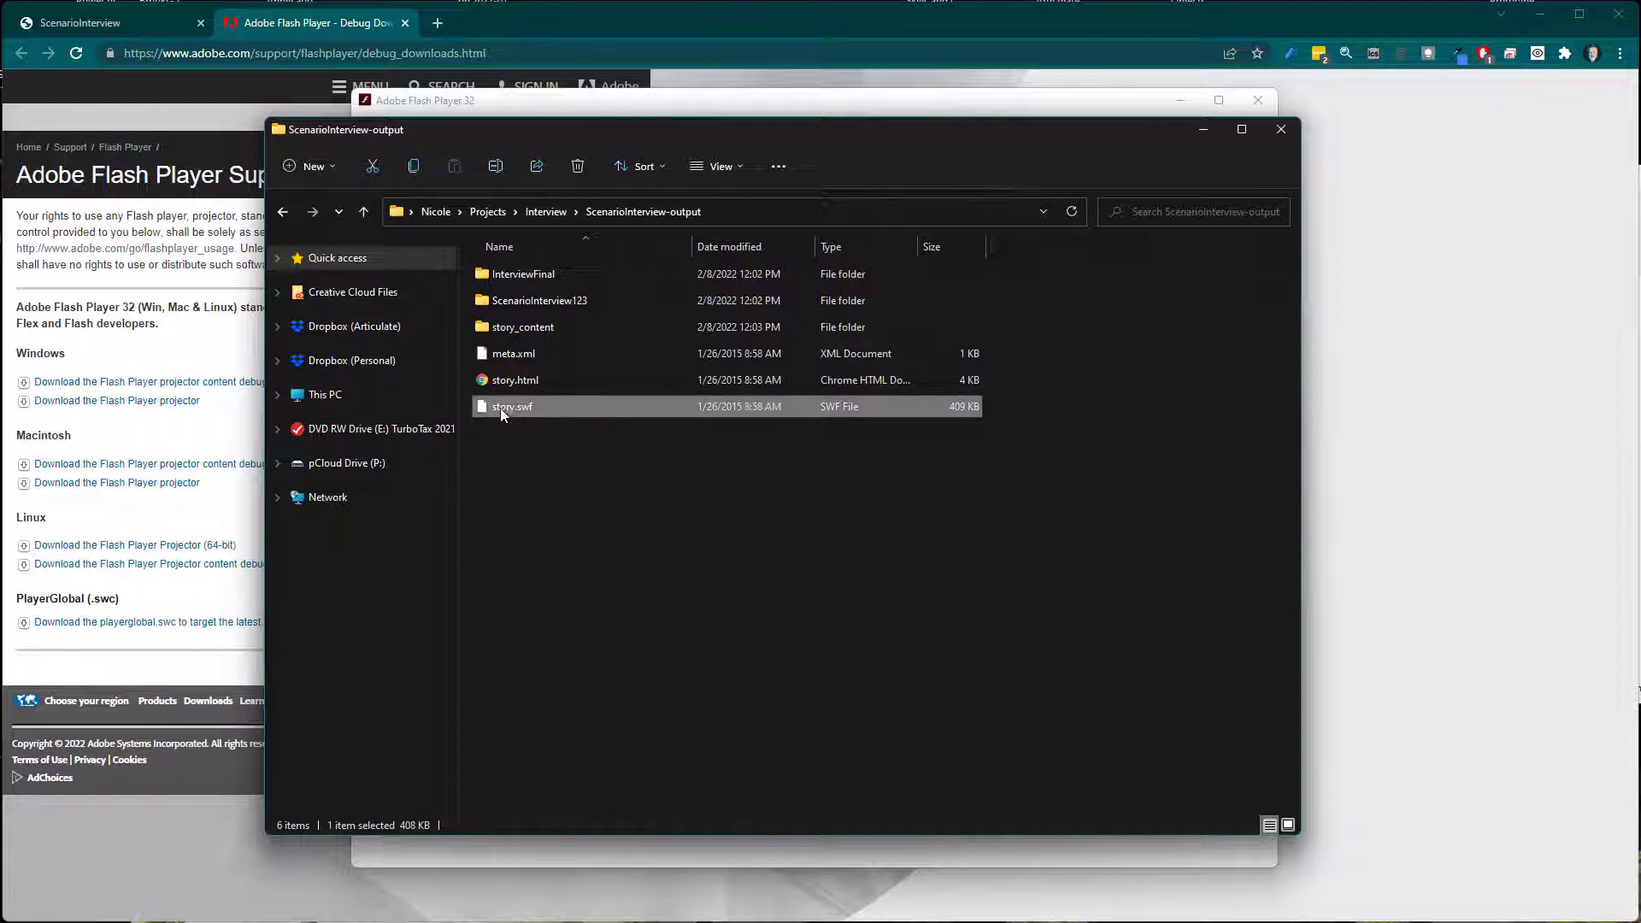
pyautogui.moveTo(523, 407)
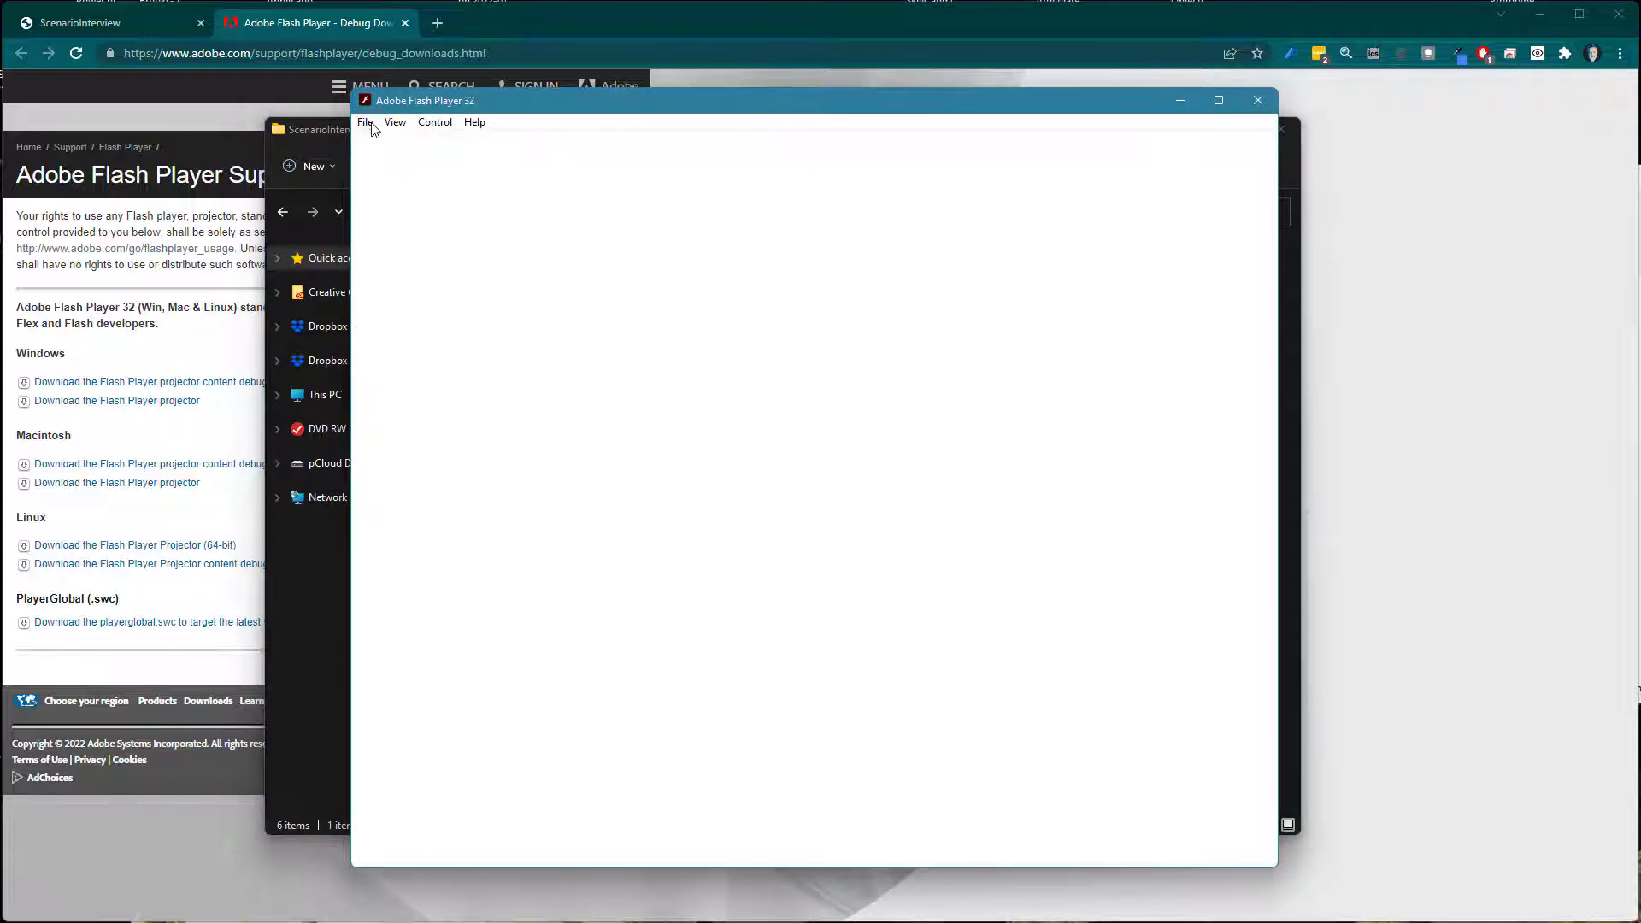
# Step: Load story.swf into the player via File > Open and the Browse dialog
pyautogui.click(365, 121)
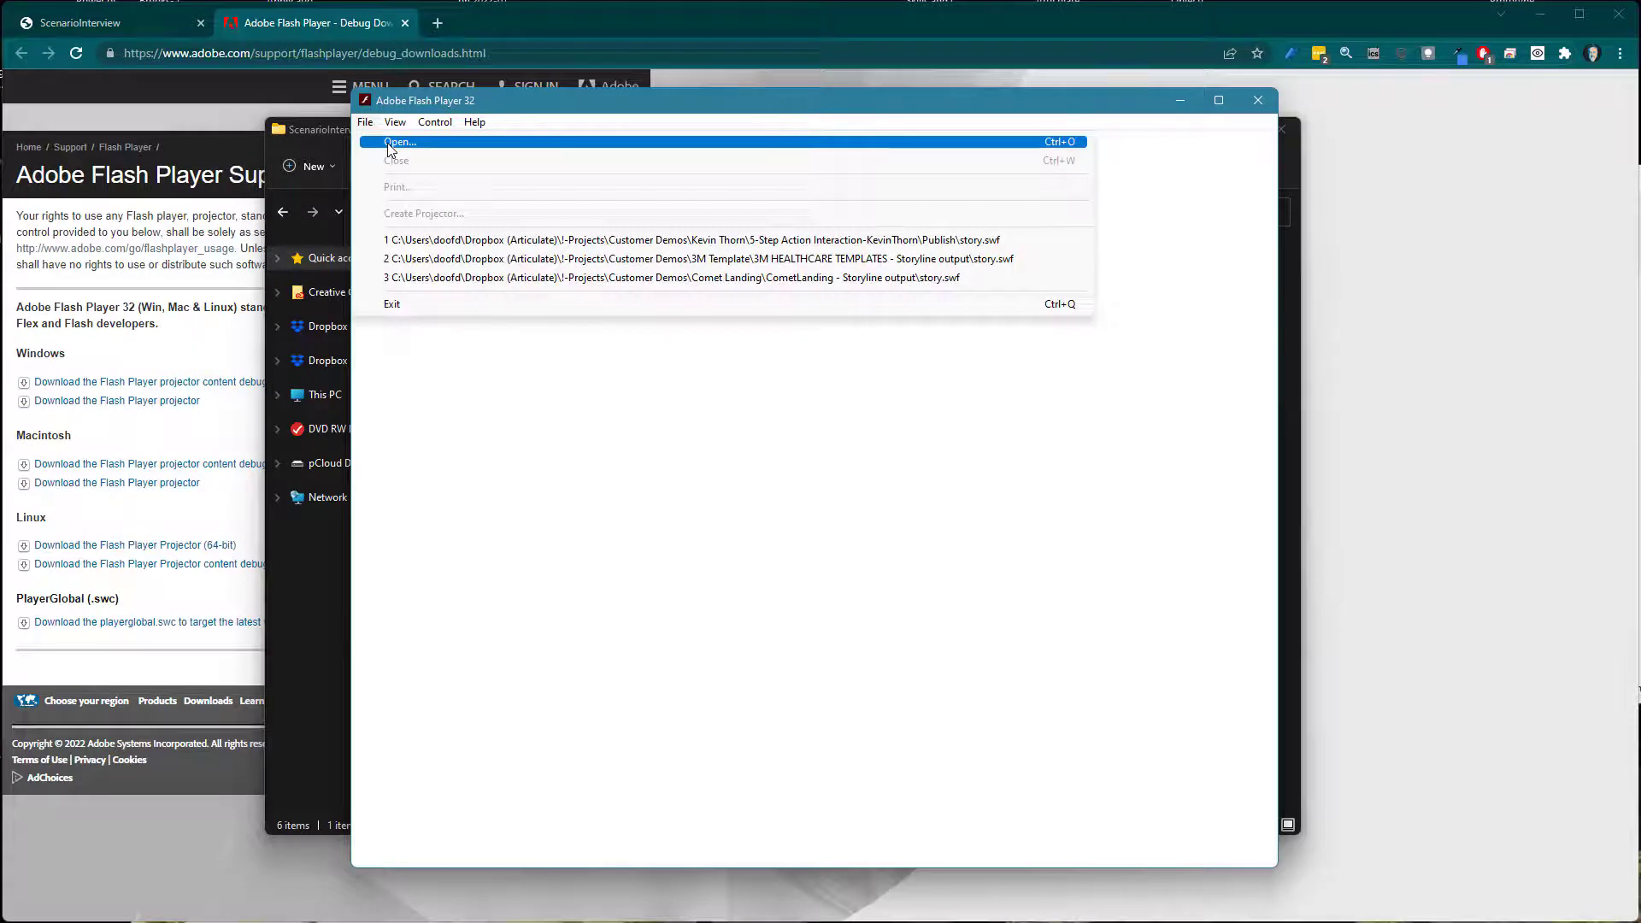
pyautogui.click(400, 142)
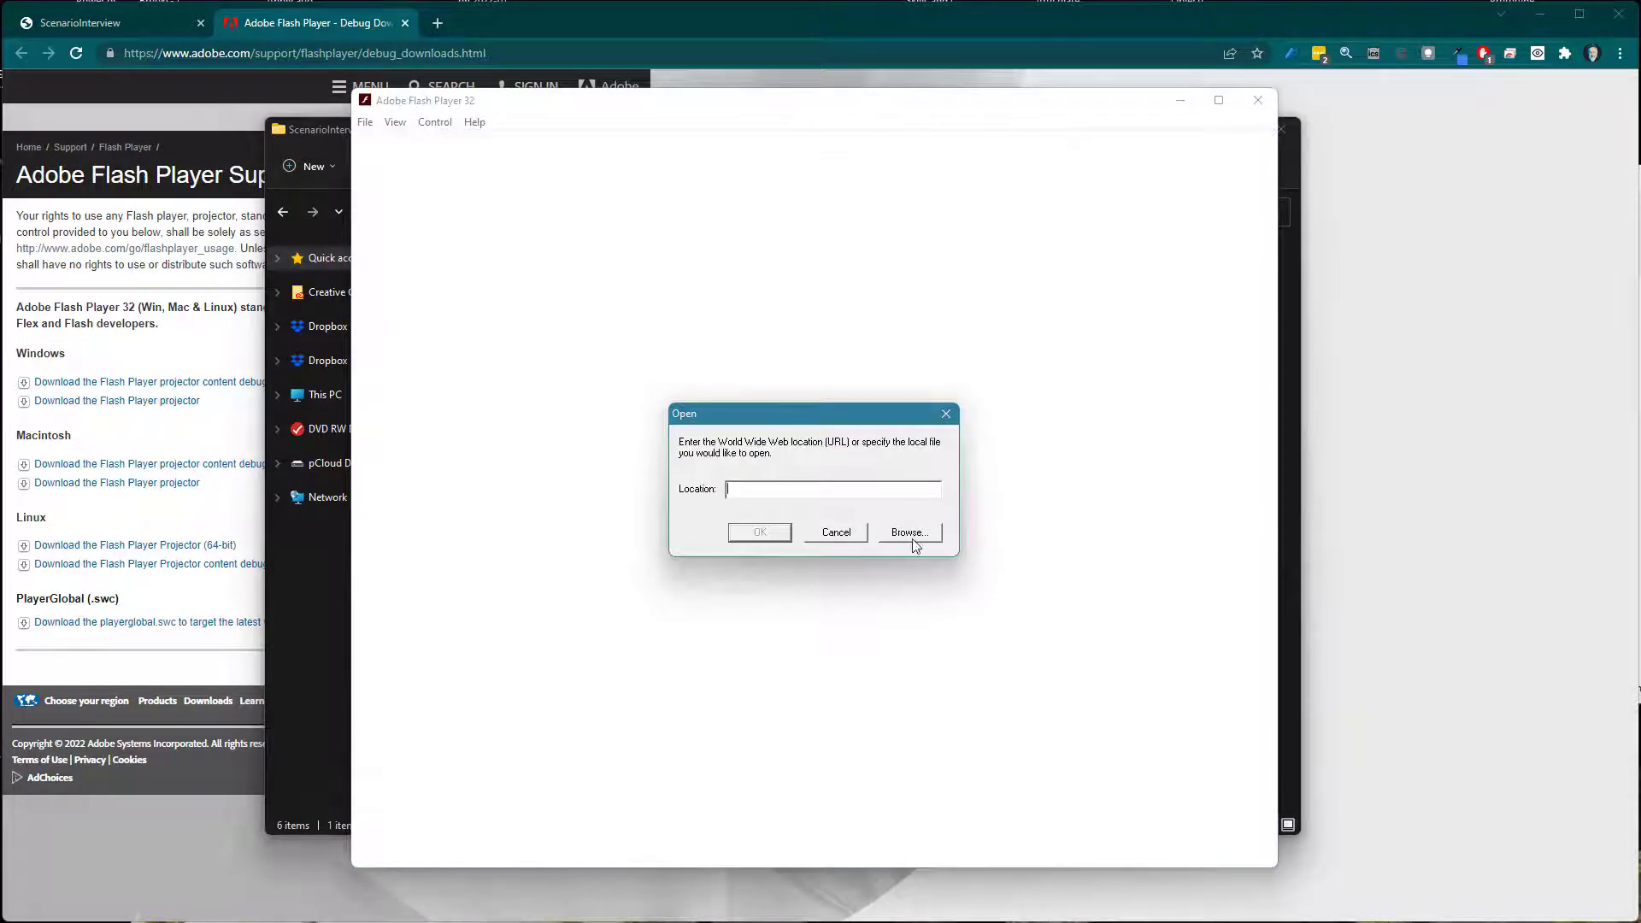
pyautogui.click(907, 532)
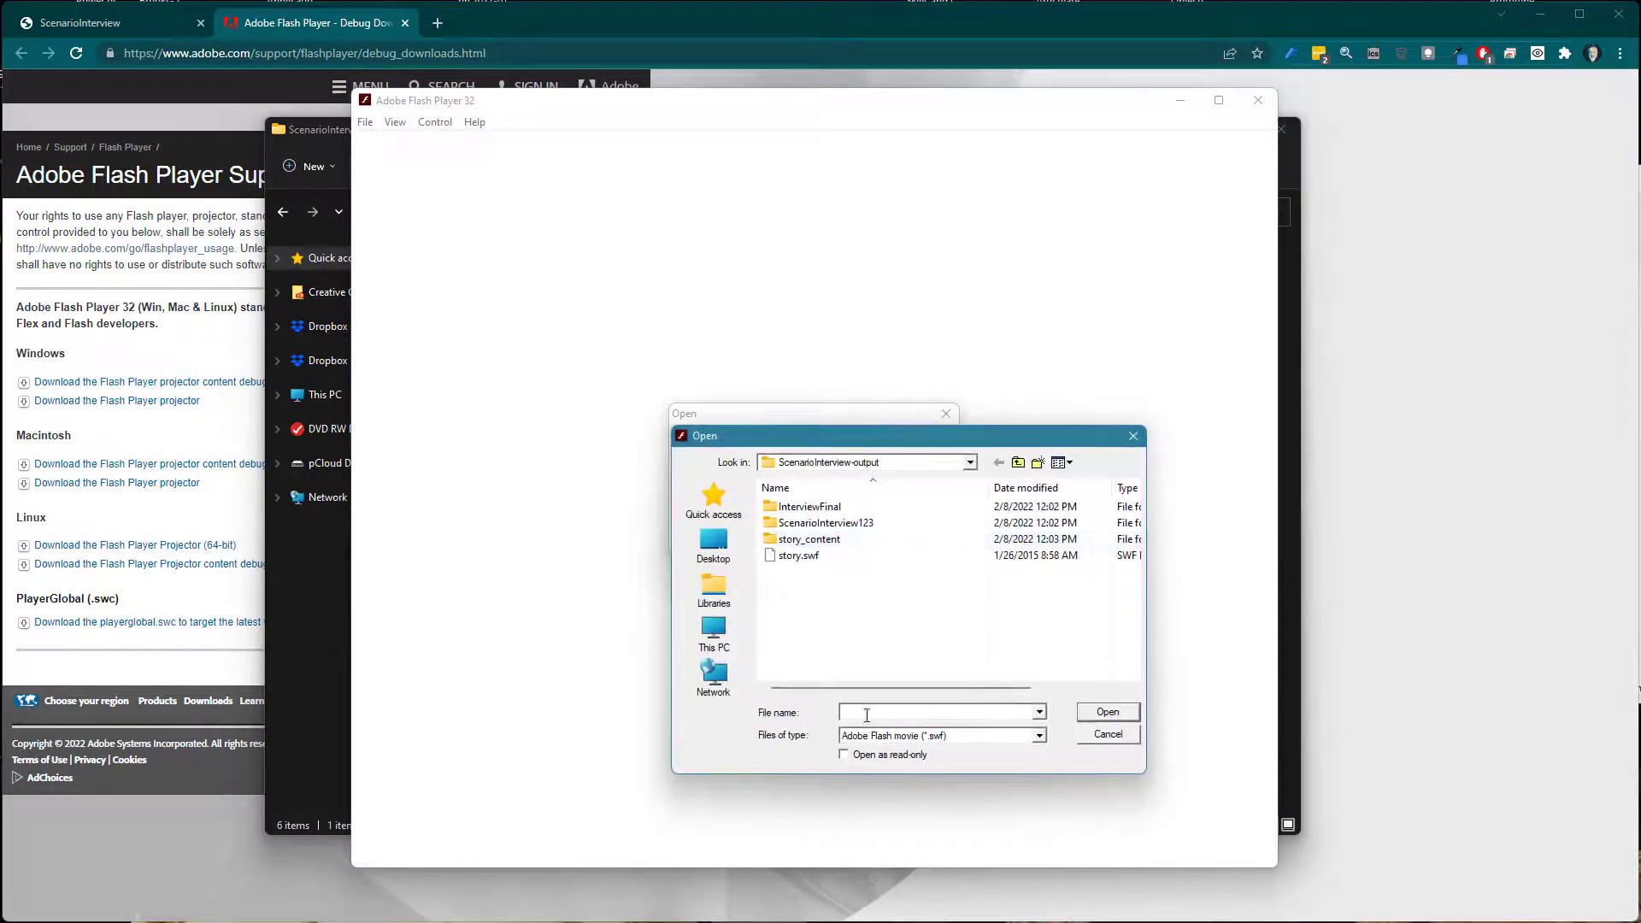
pyautogui.click(798, 554)
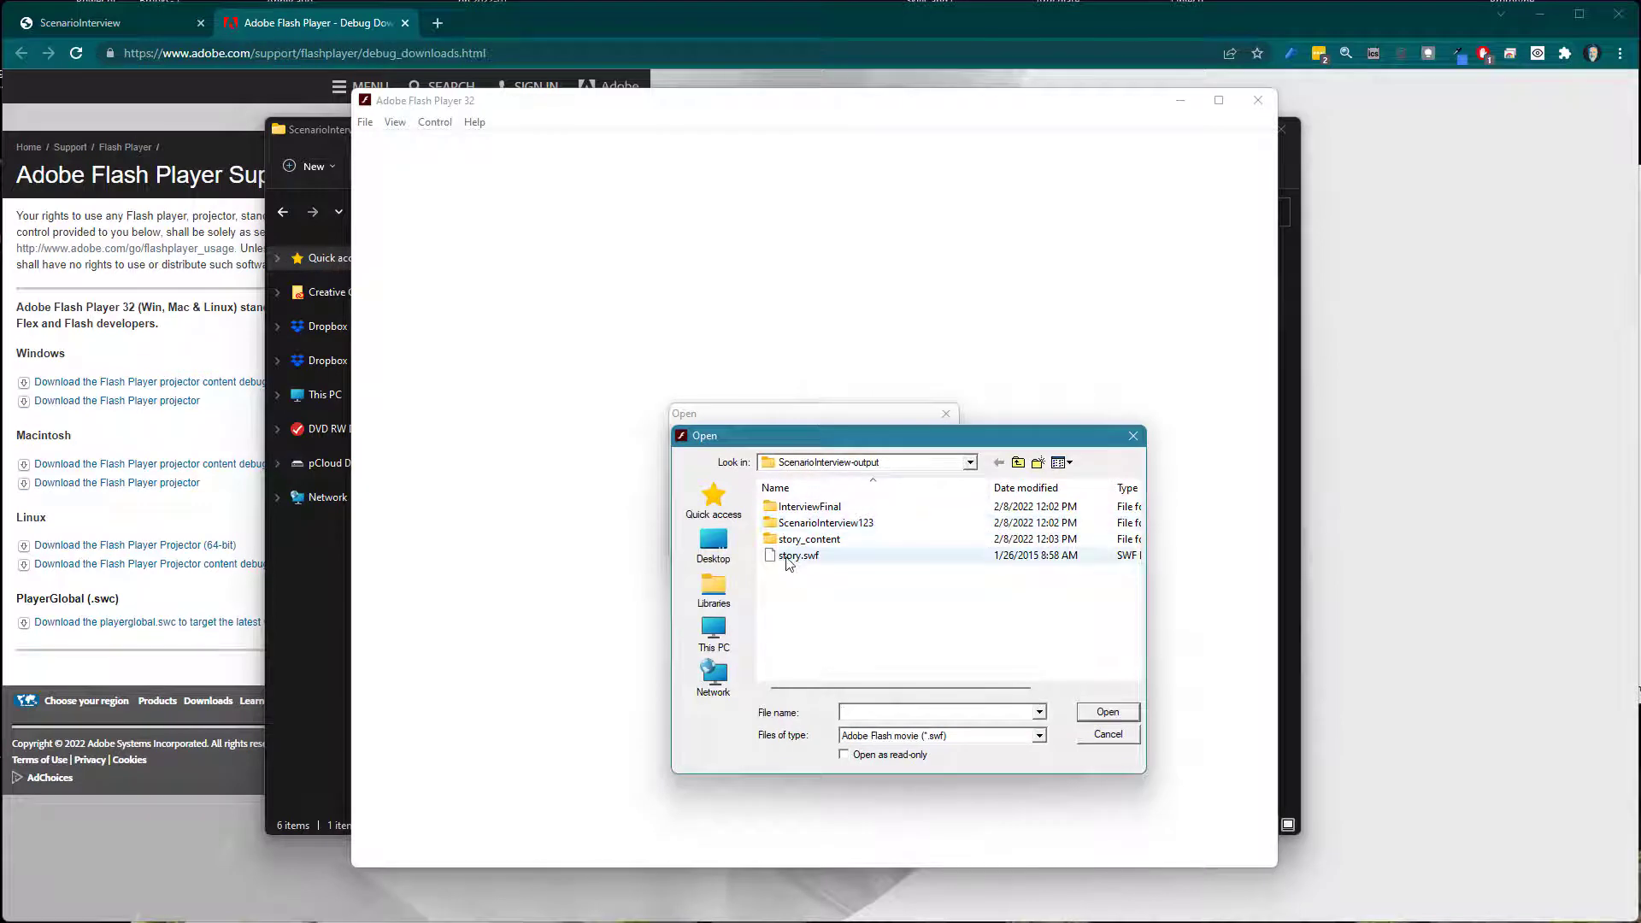
pyautogui.click(799, 554)
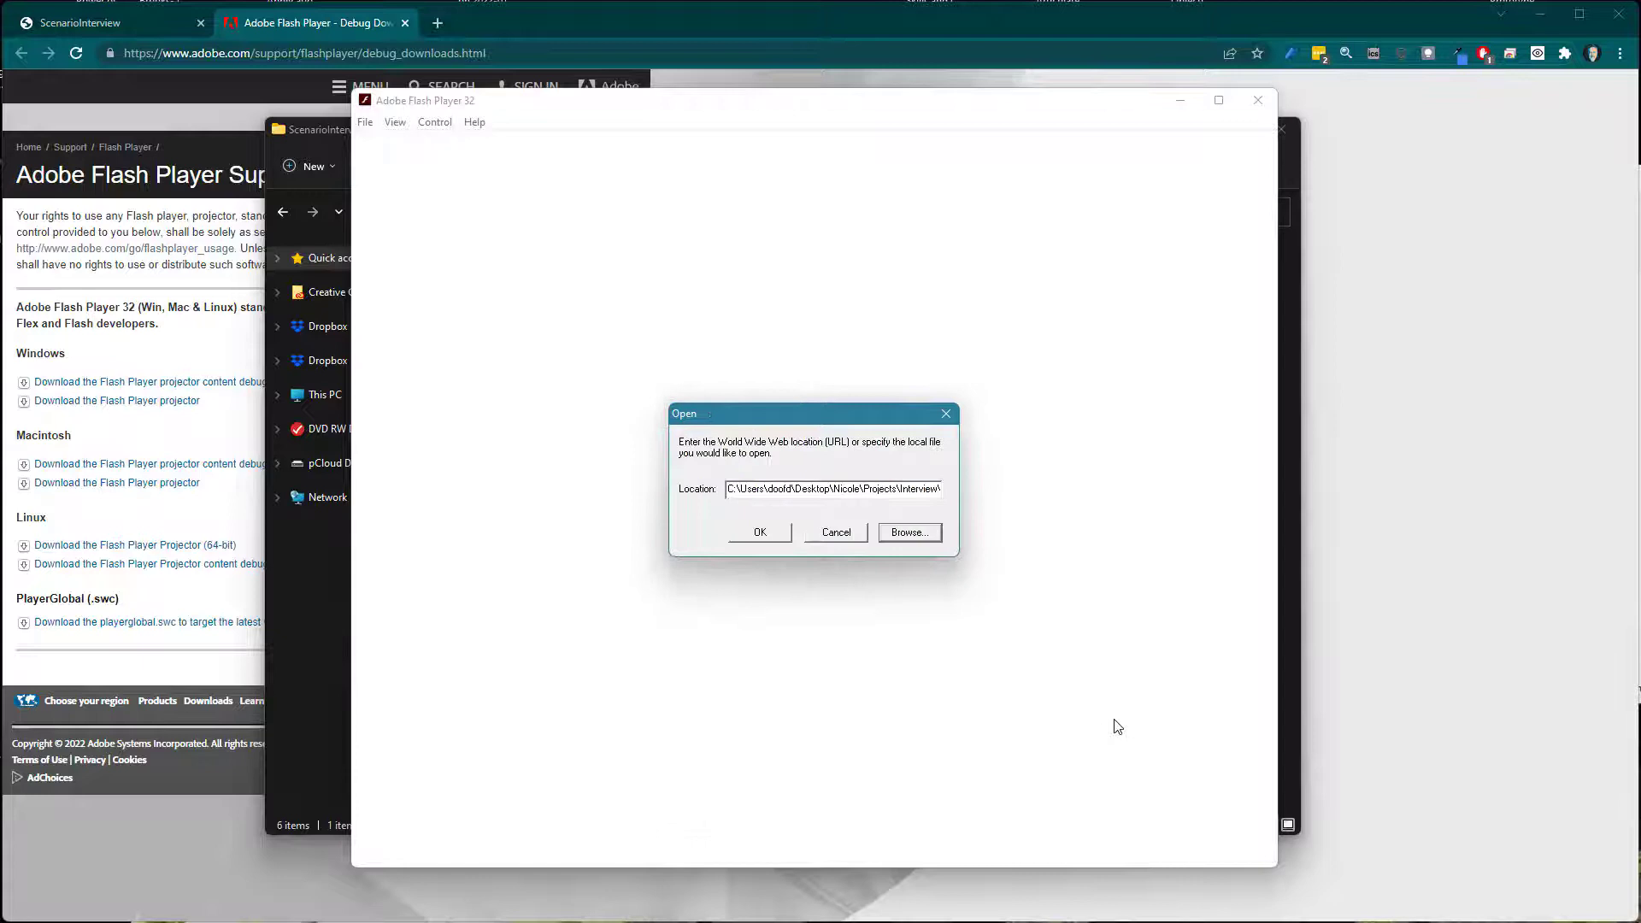
pyautogui.click(759, 532)
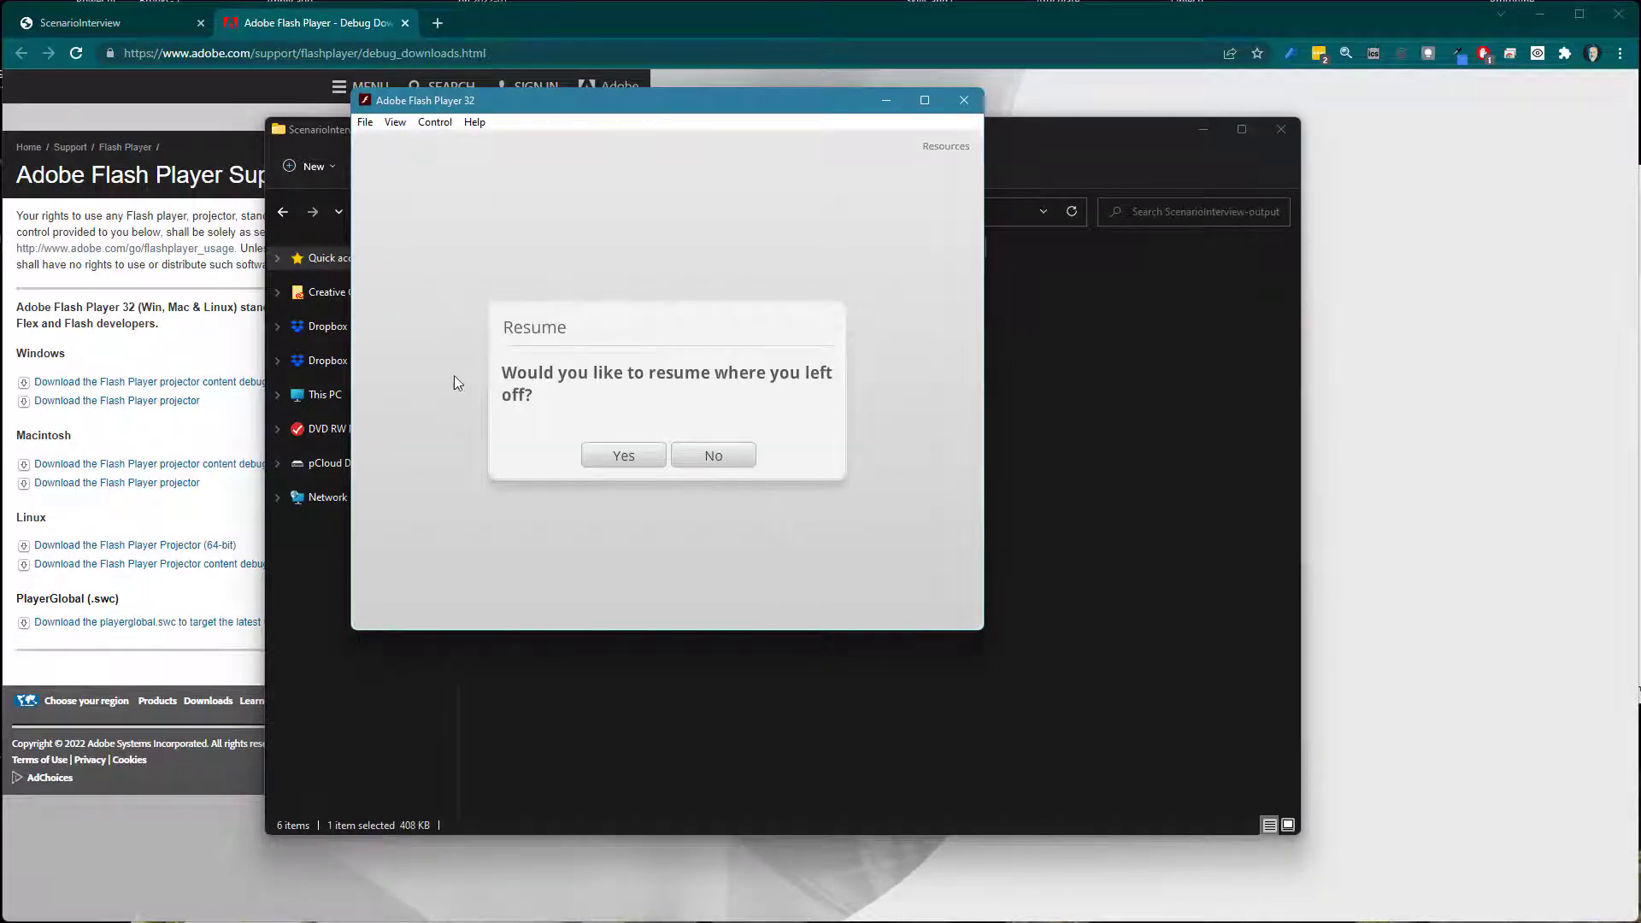
# Step: Decline resuming, then enter Tom as Name and Articulate as Employer
pyautogui.click(622, 455)
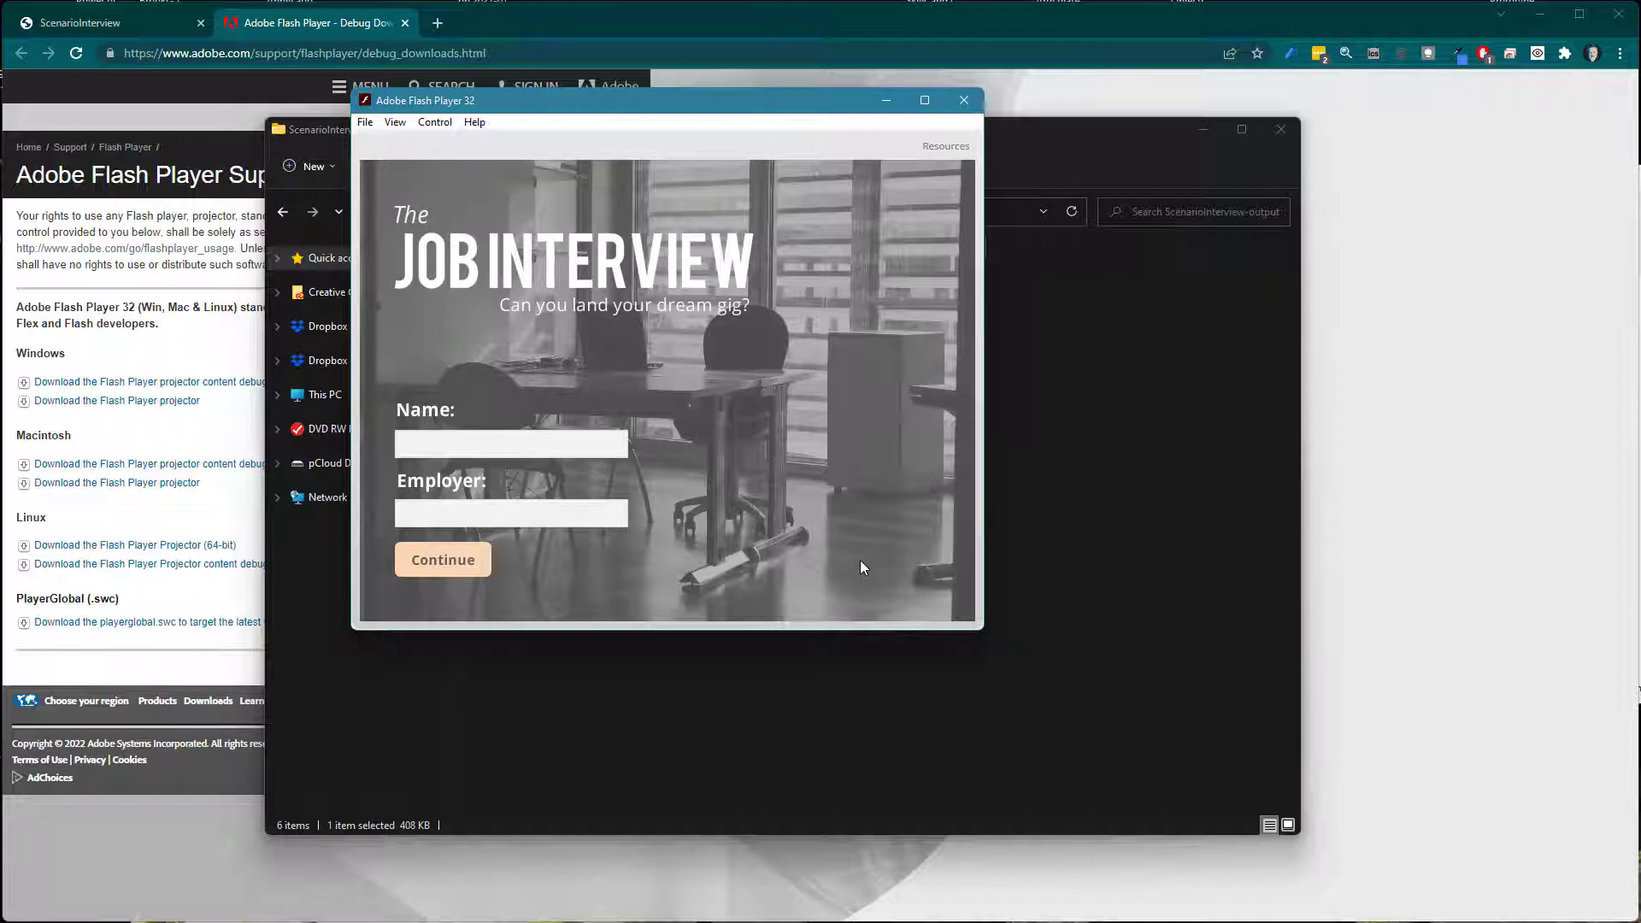
pyautogui.moveTo(644, 147)
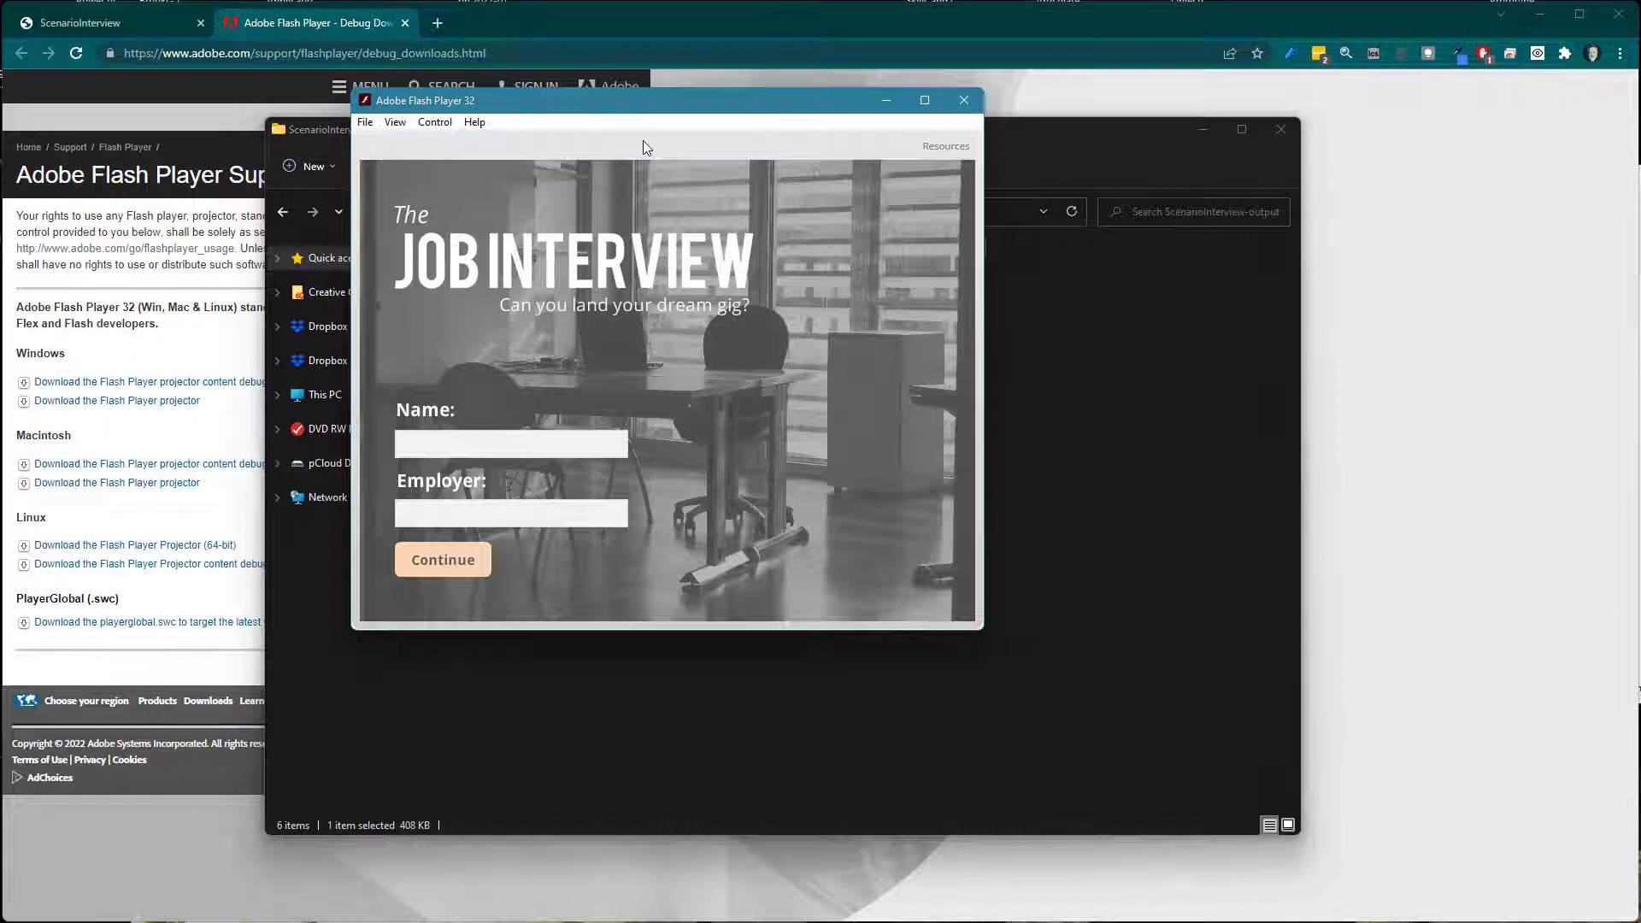
pyautogui.write('T')
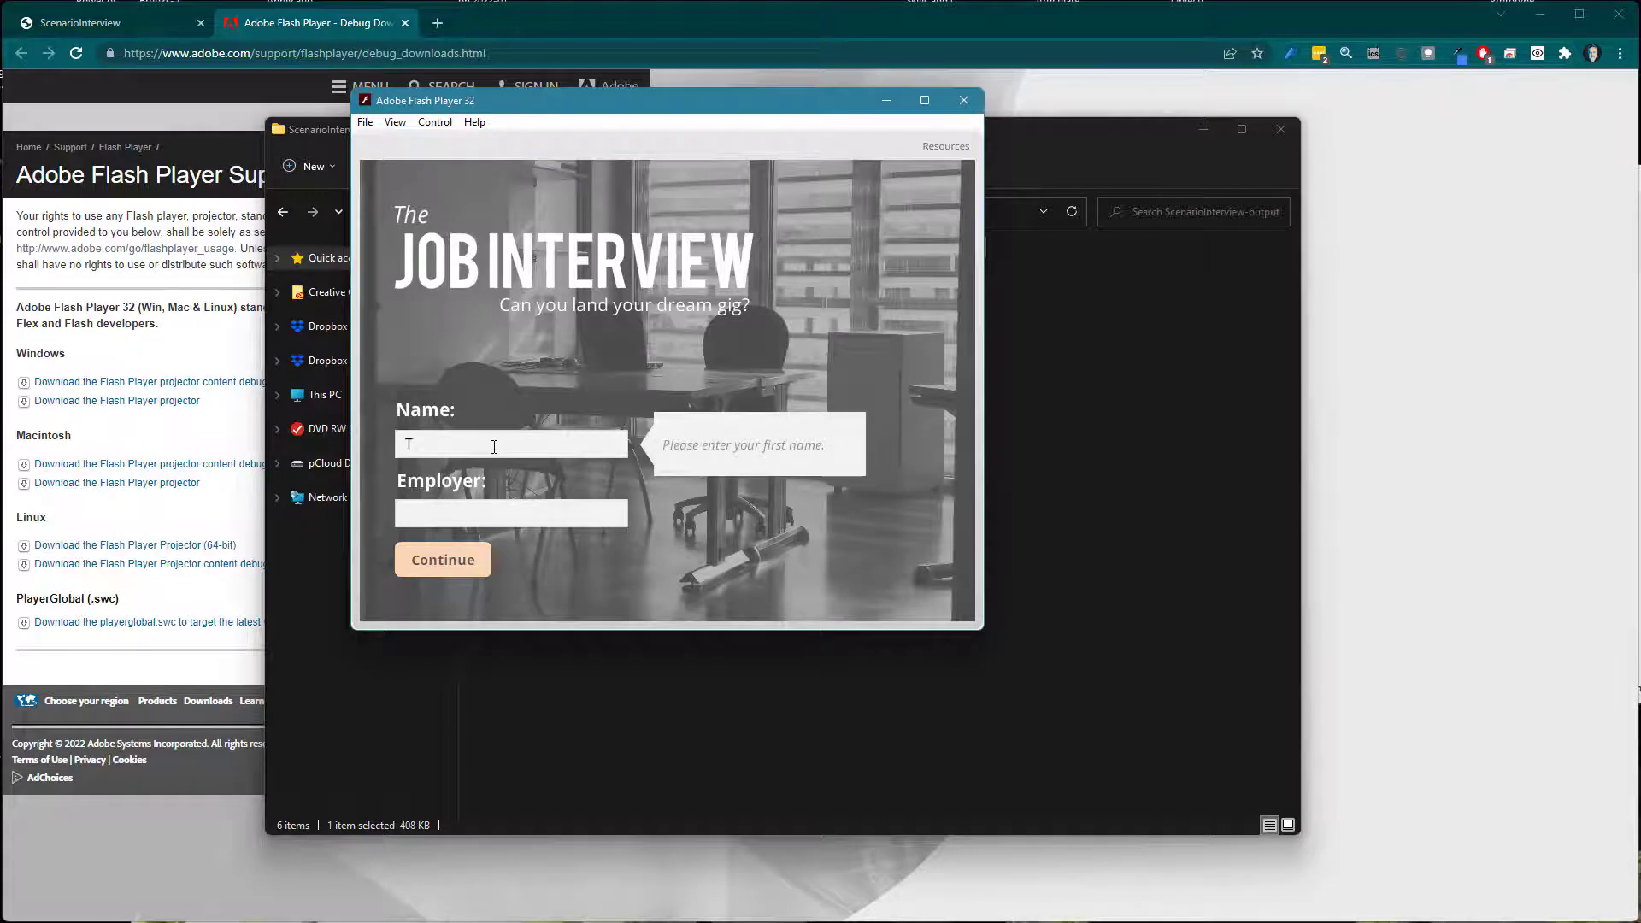
pyautogui.write('om')
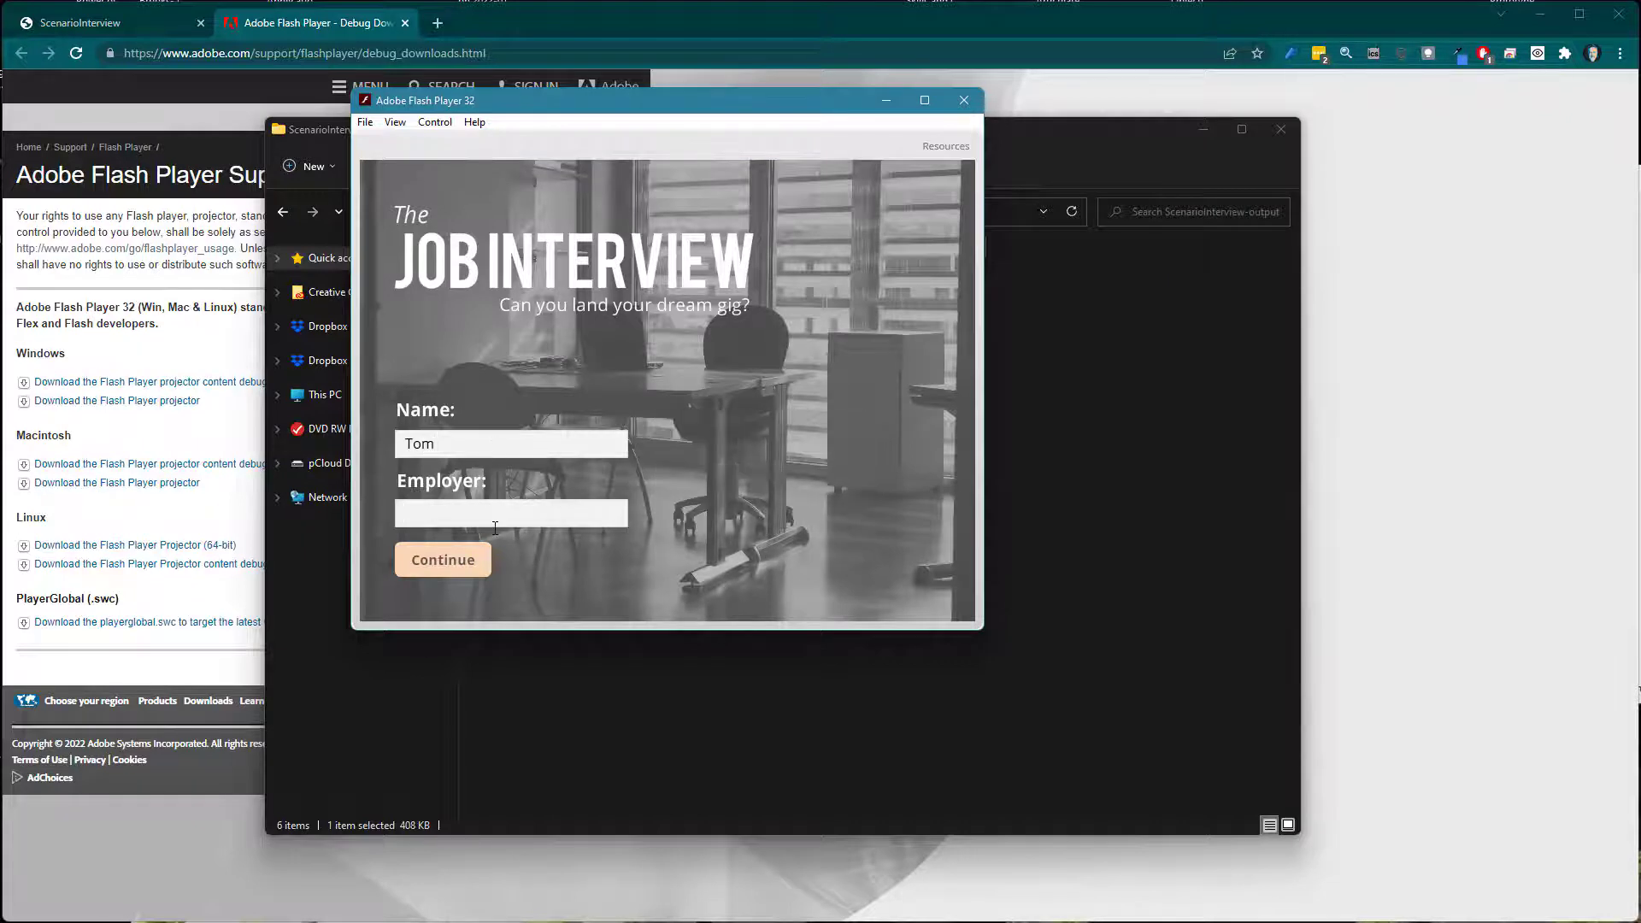
pyautogui.write('Articulate')
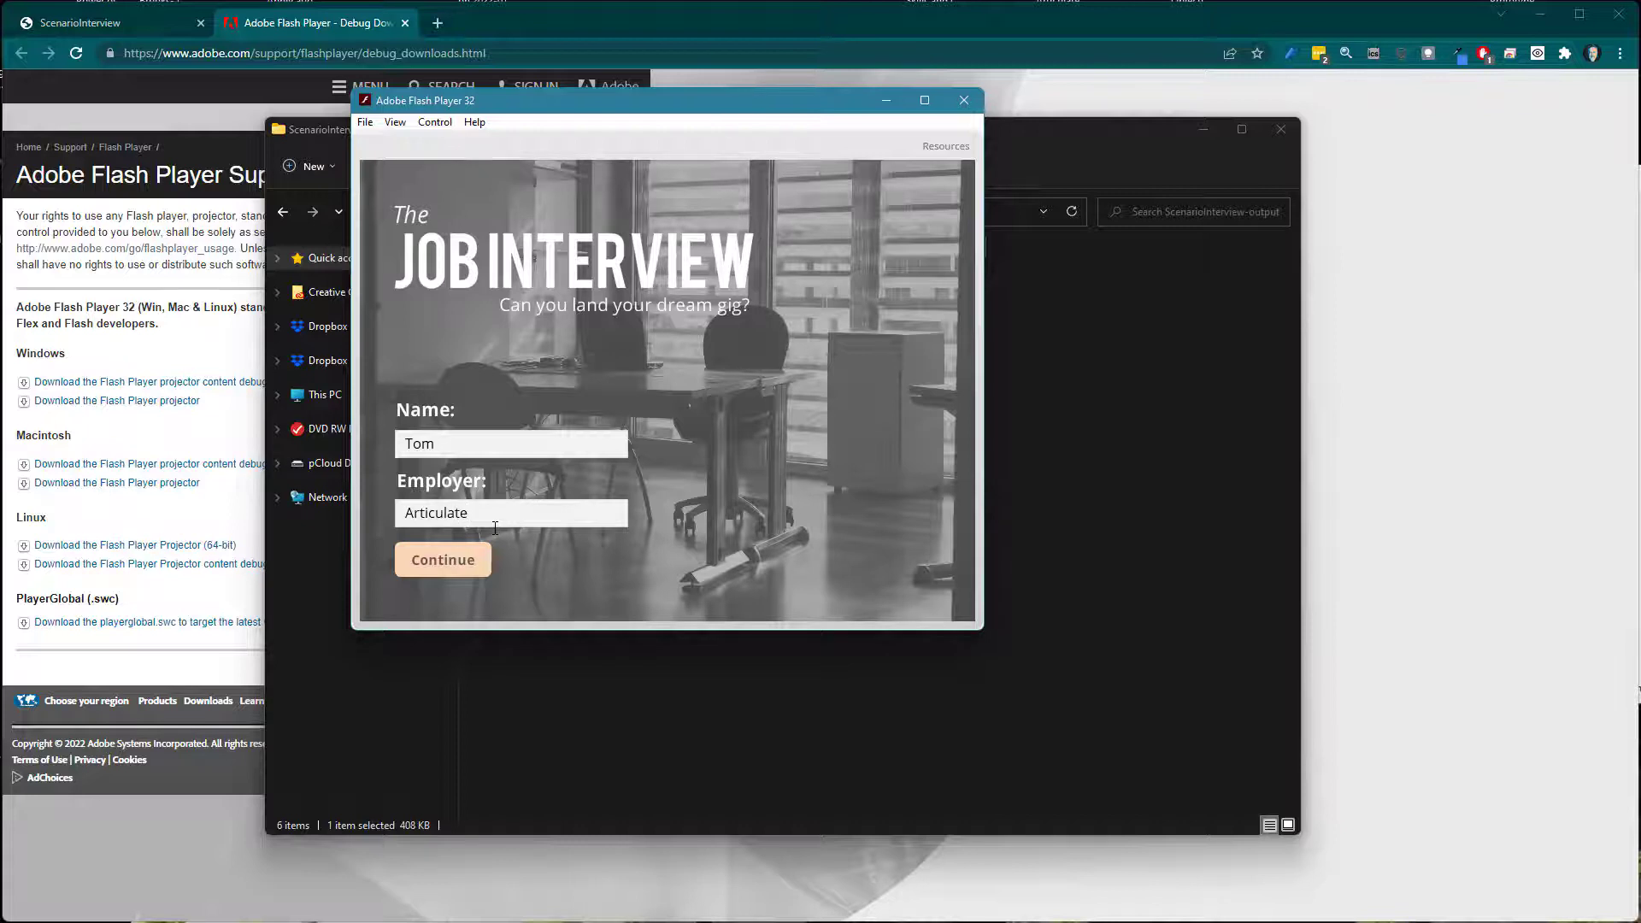
# Step: Play through the interview, answering 4:45 PM, until the 'You didn't get the job' screen
pyautogui.click(441, 560)
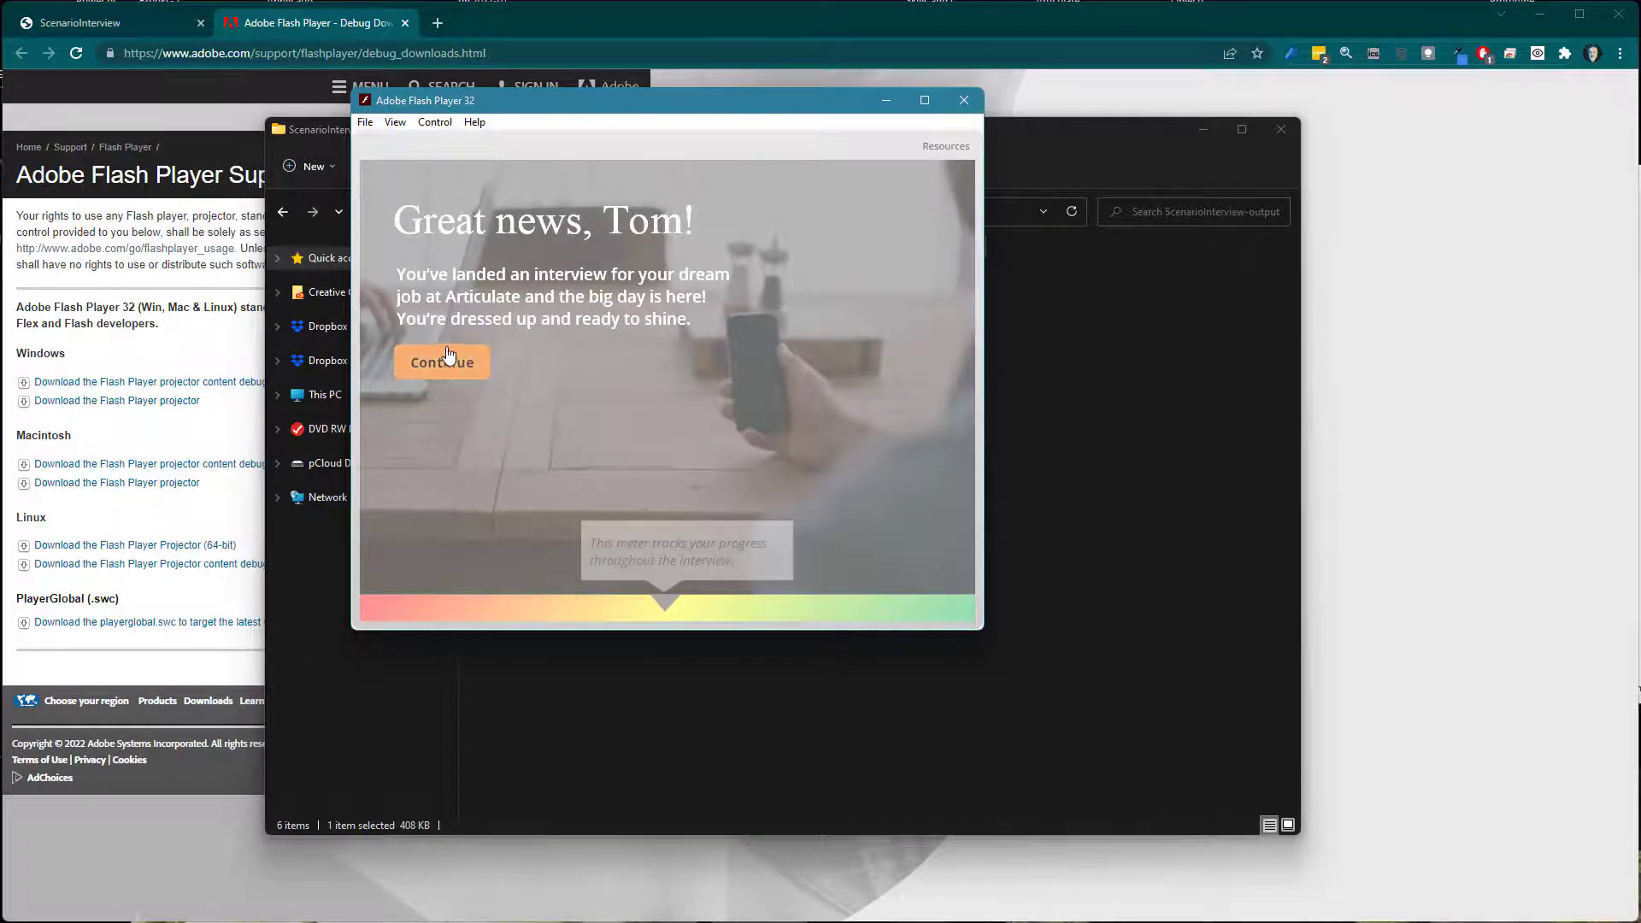
pyautogui.click(441, 360)
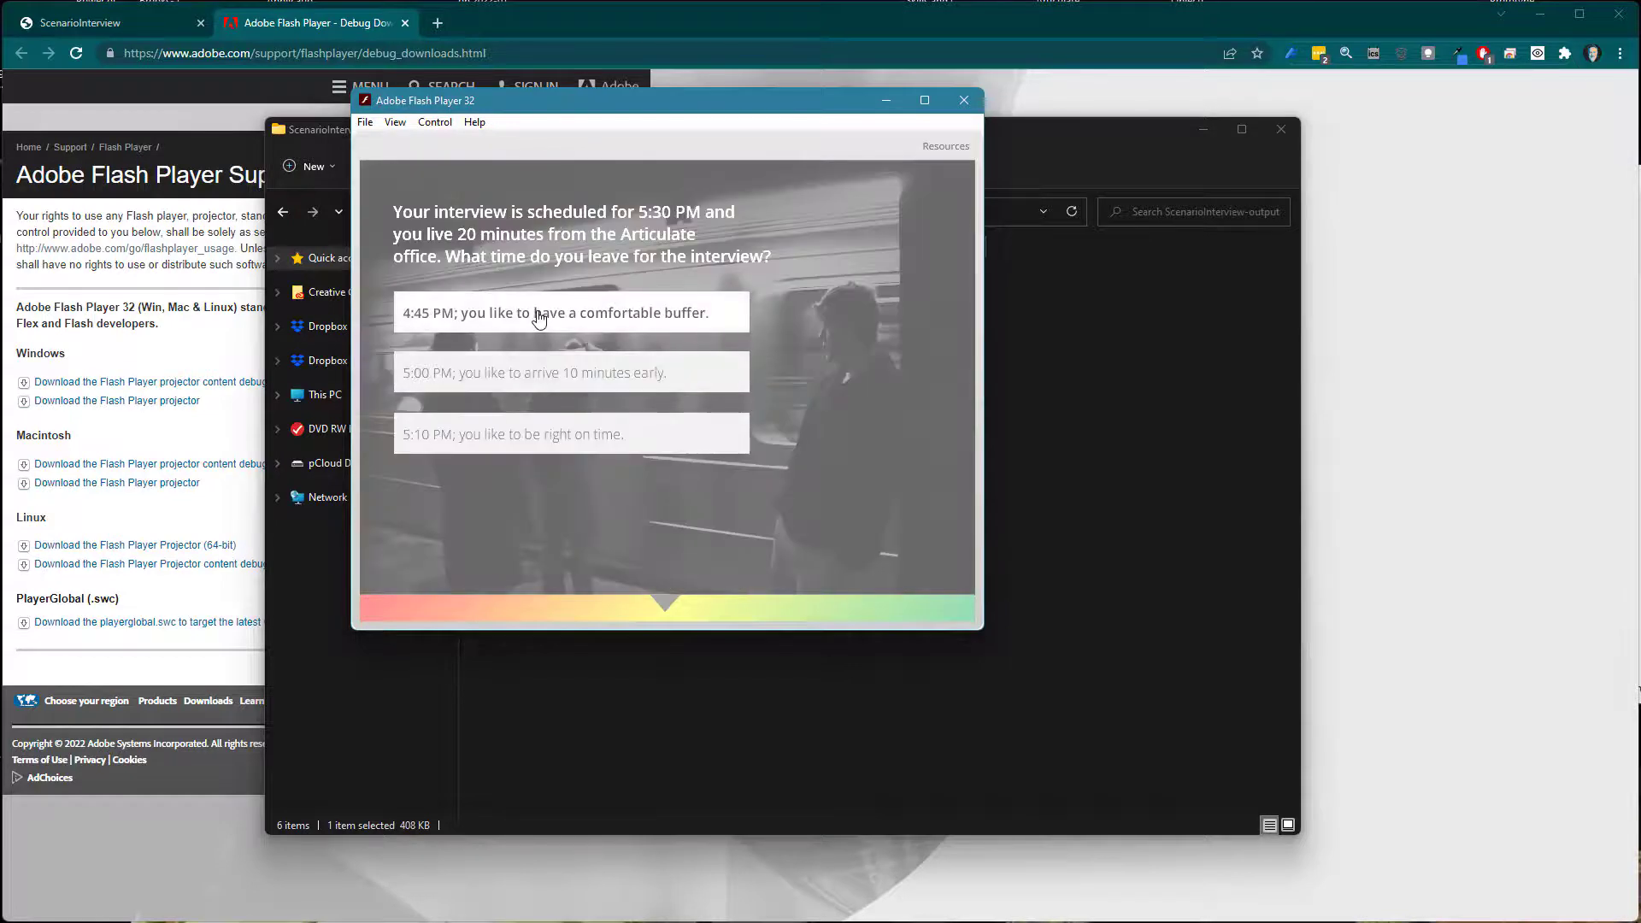
pyautogui.click(571, 311)
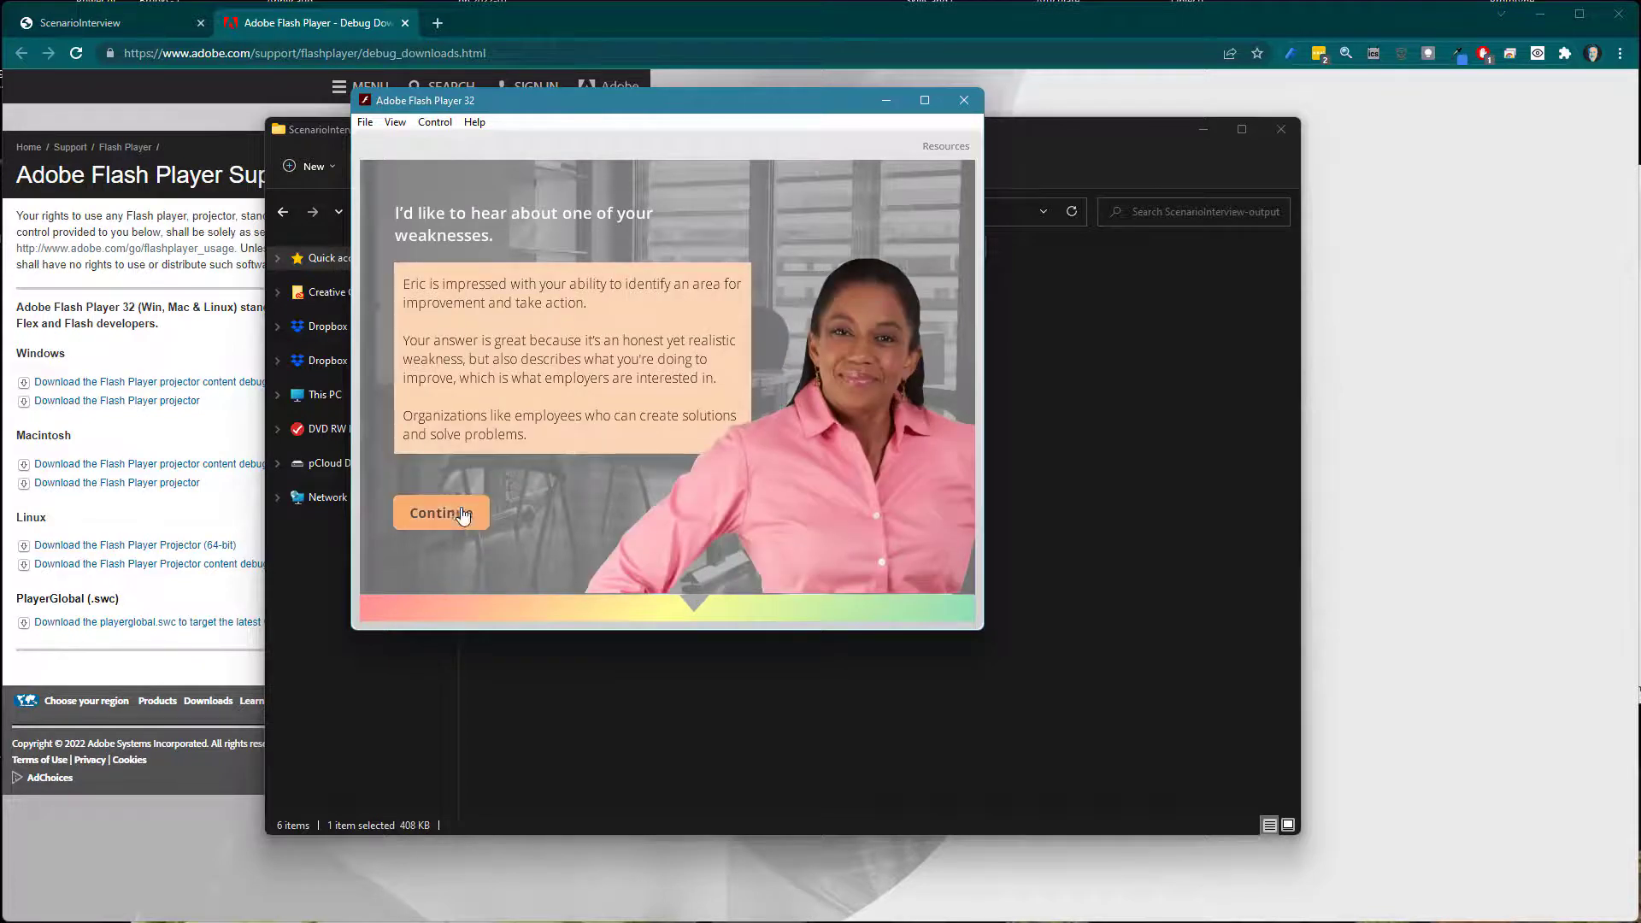
pyautogui.click(439, 513)
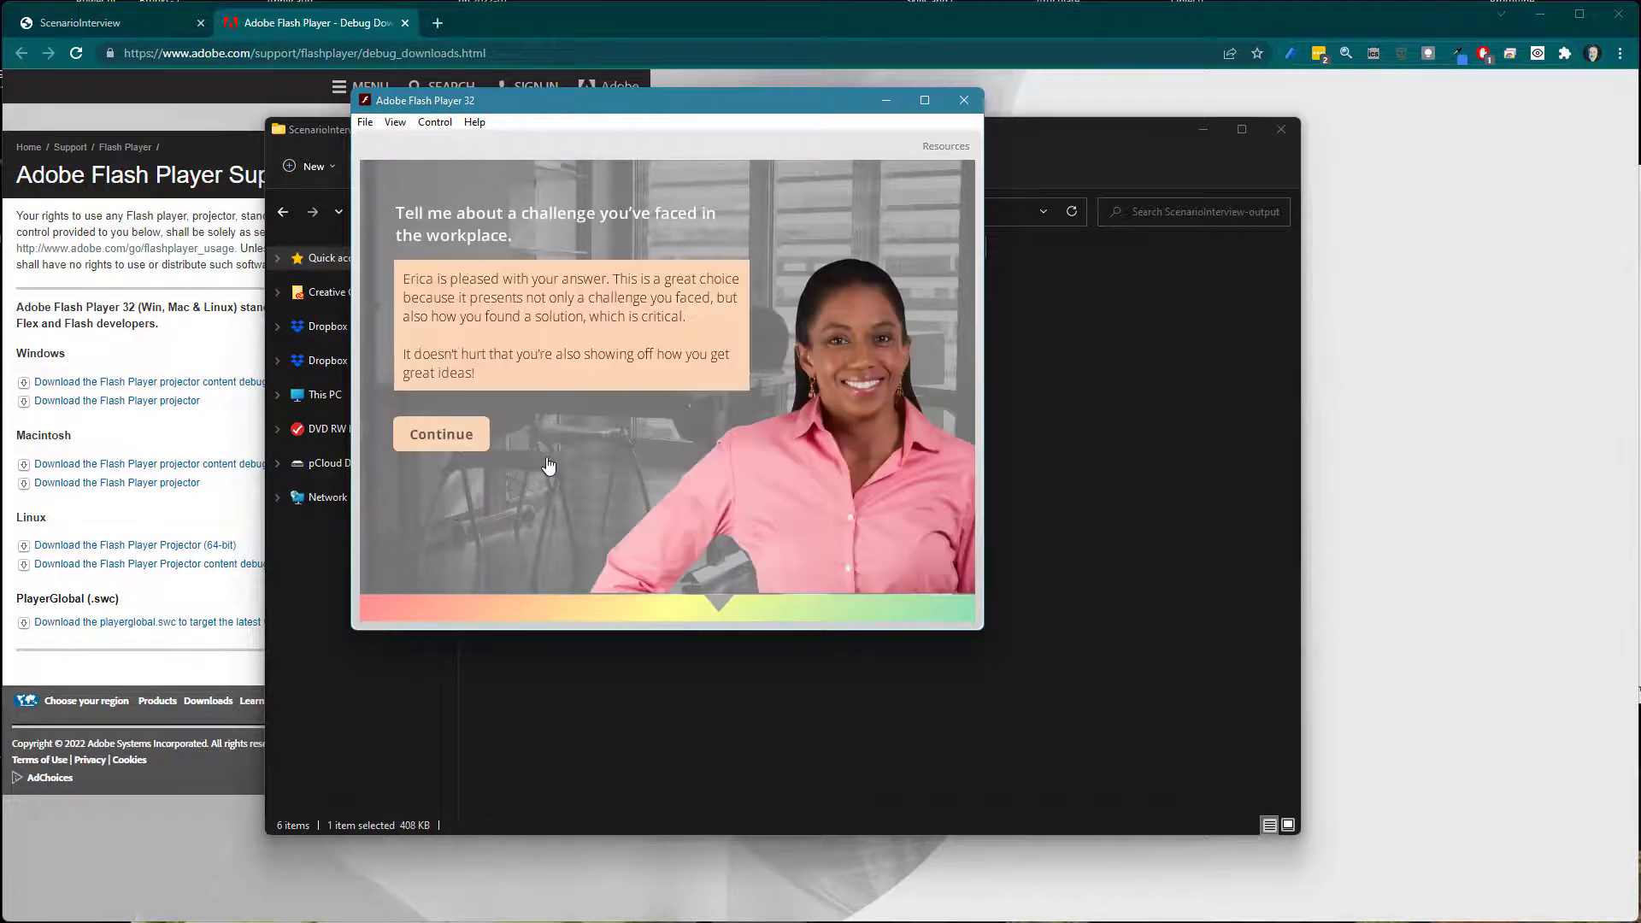
pyautogui.click(442, 433)
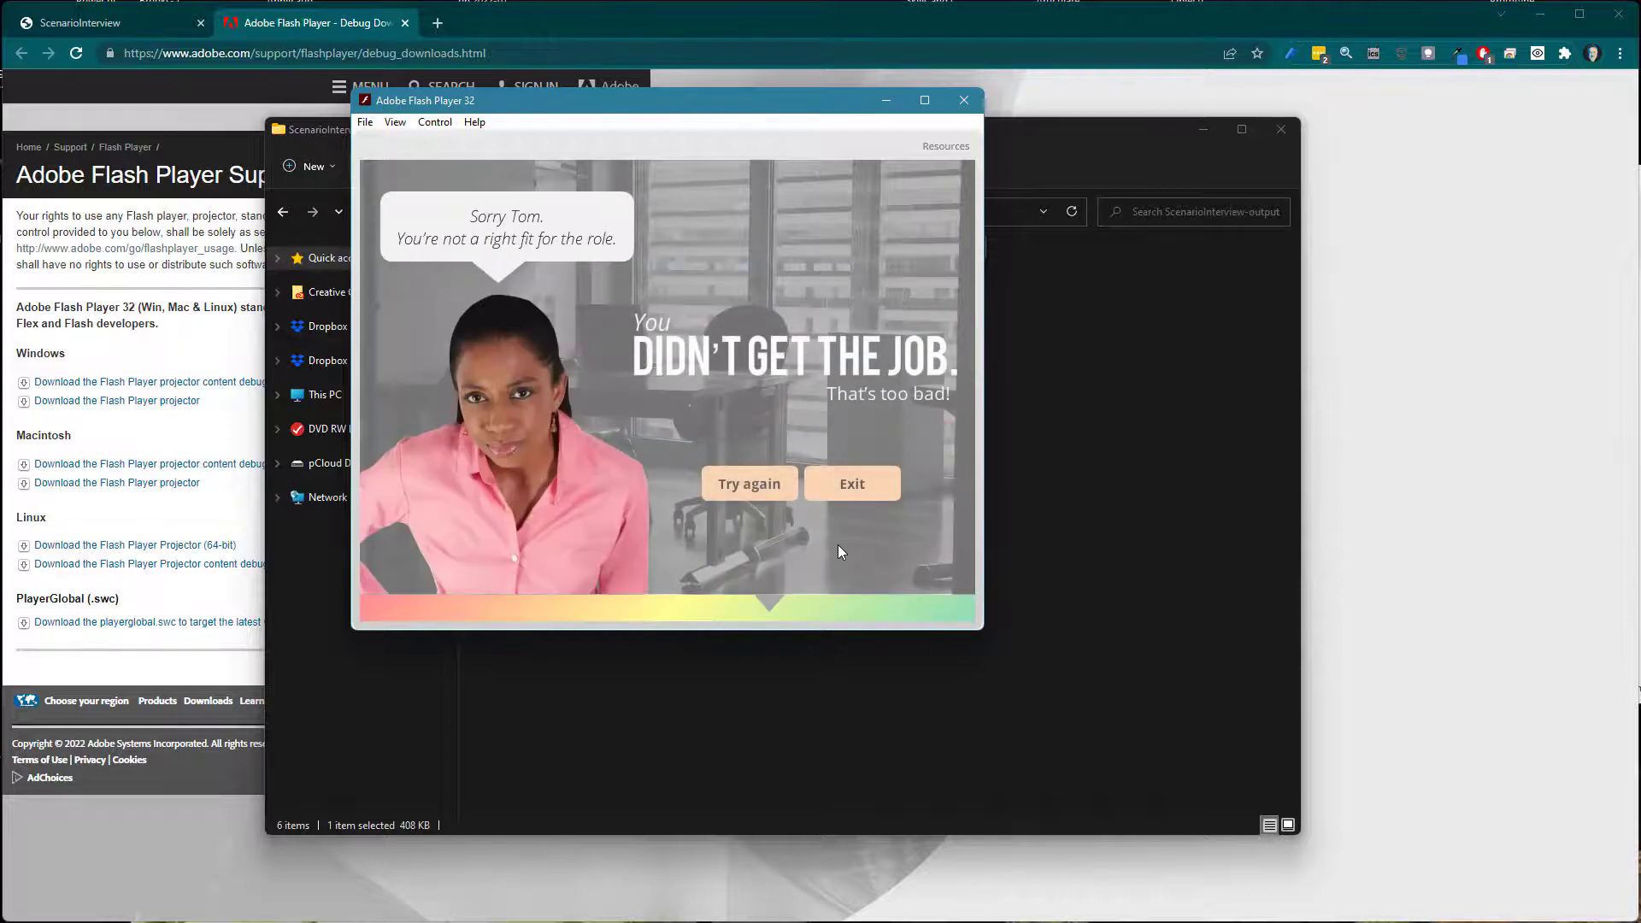
pyautogui.moveTo(706, 549)
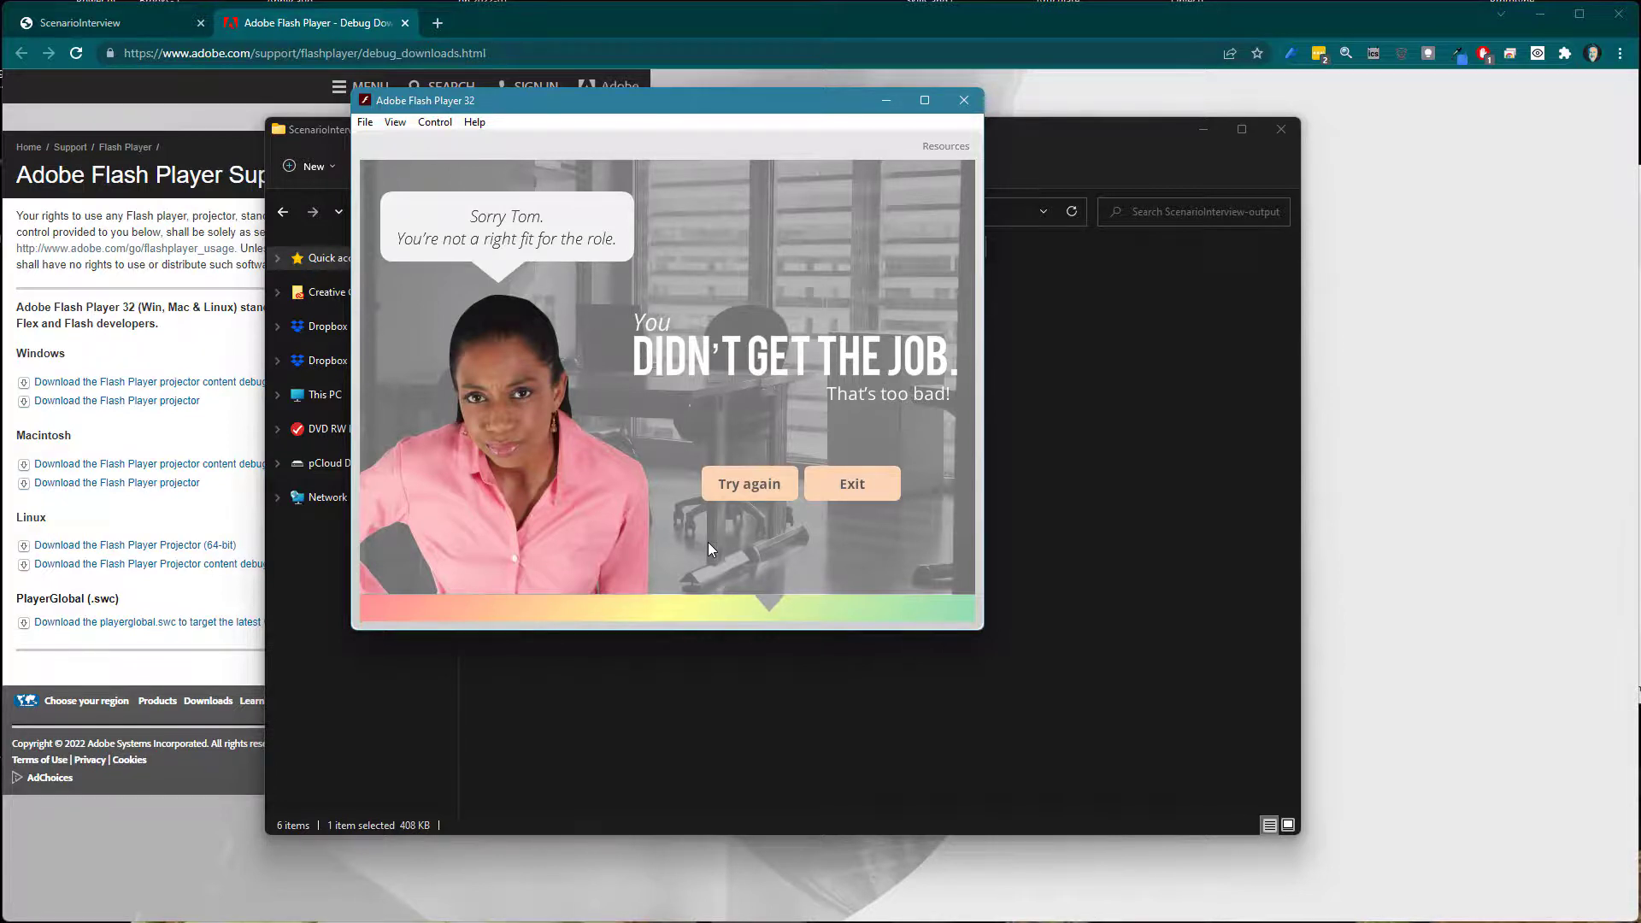
pyautogui.moveTo(682, 569)
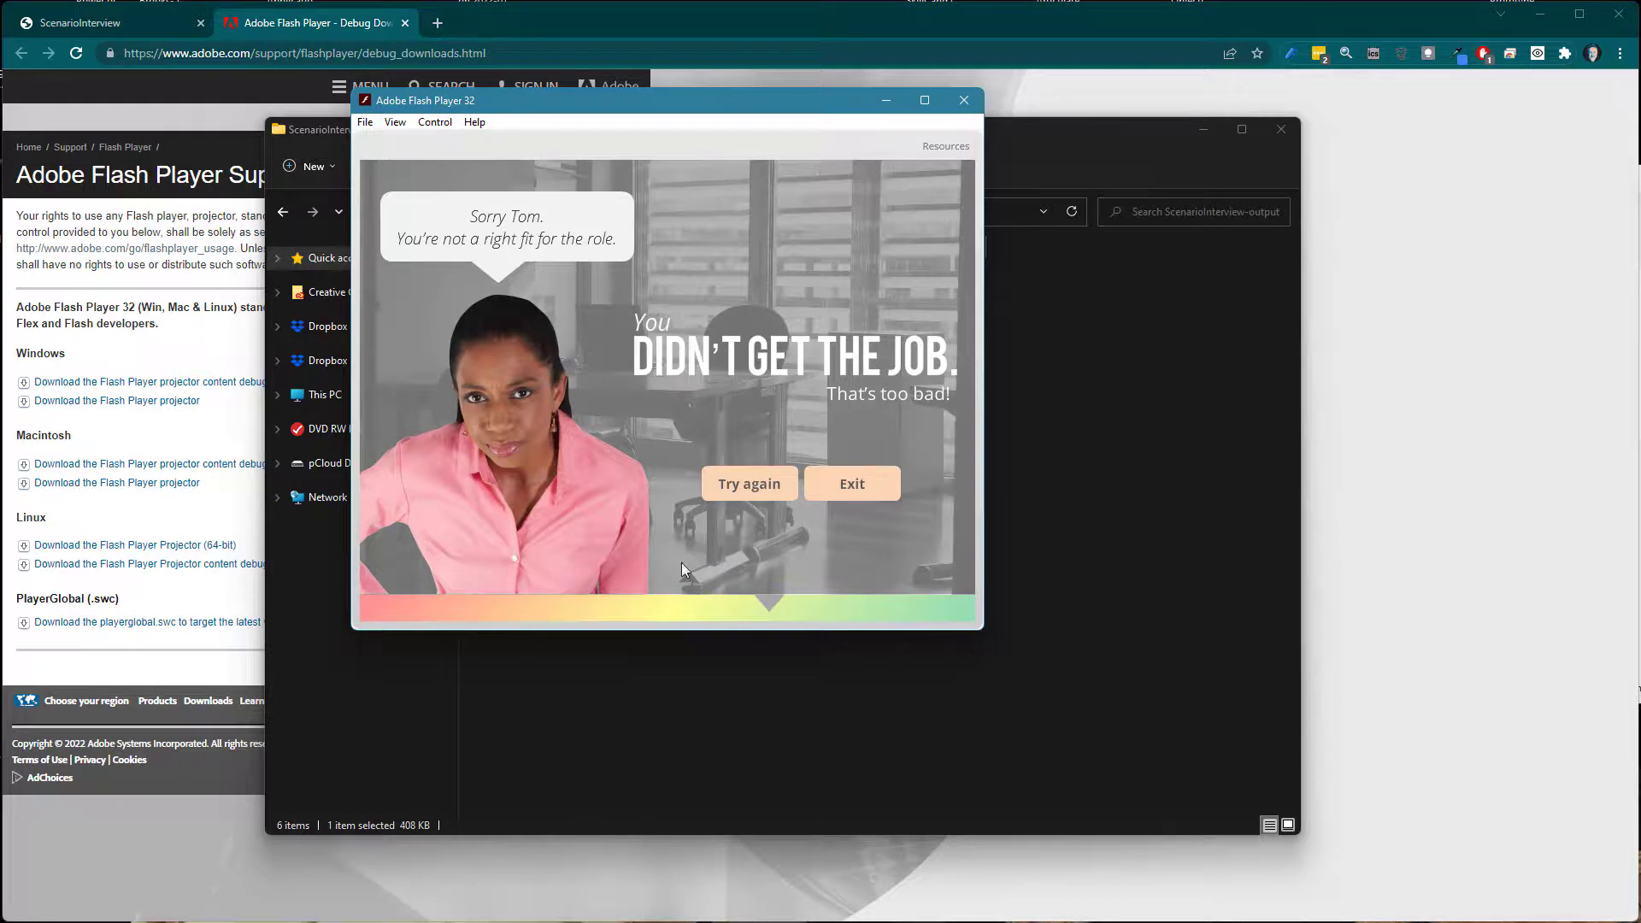
pyautogui.moveTo(733, 574)
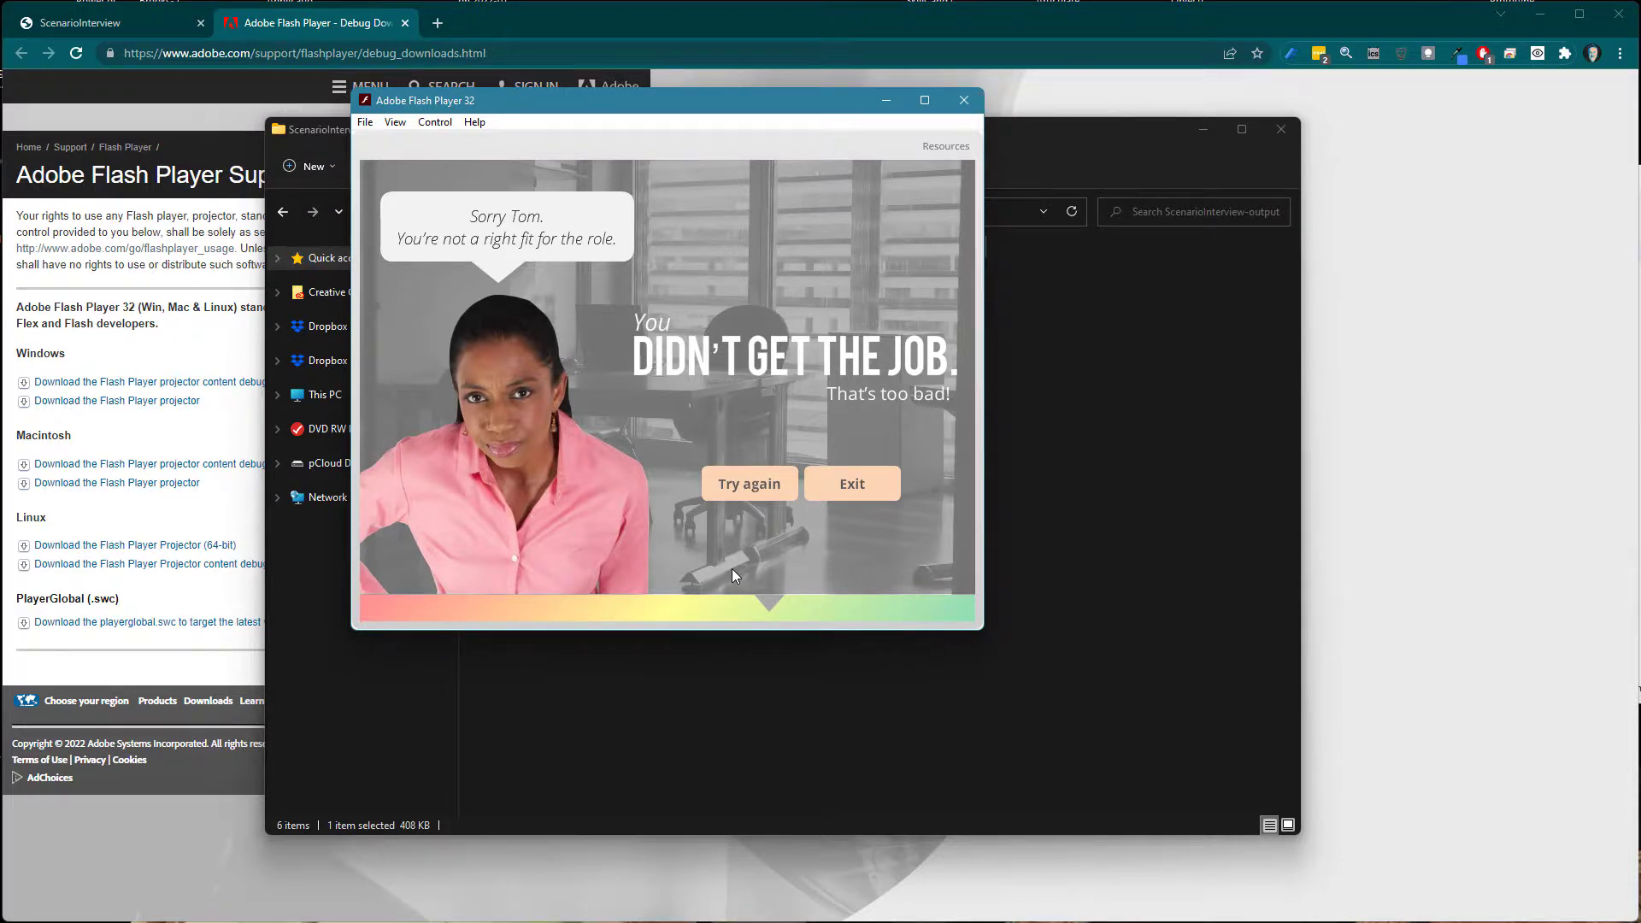
pyautogui.moveTo(682, 545)
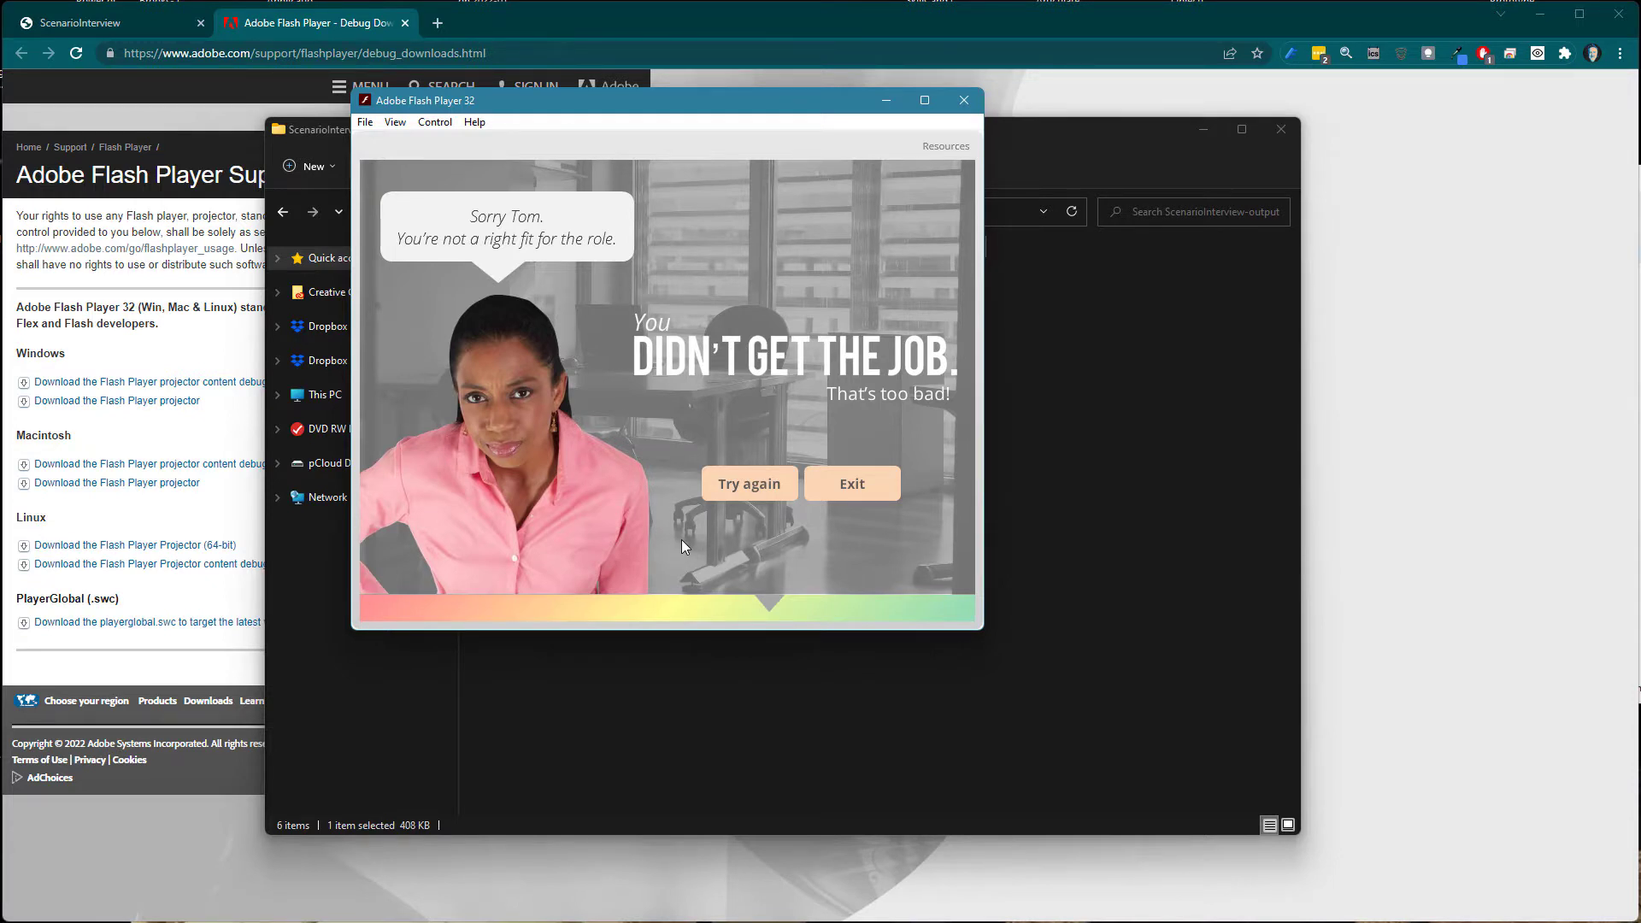
pyautogui.moveTo(760, 704)
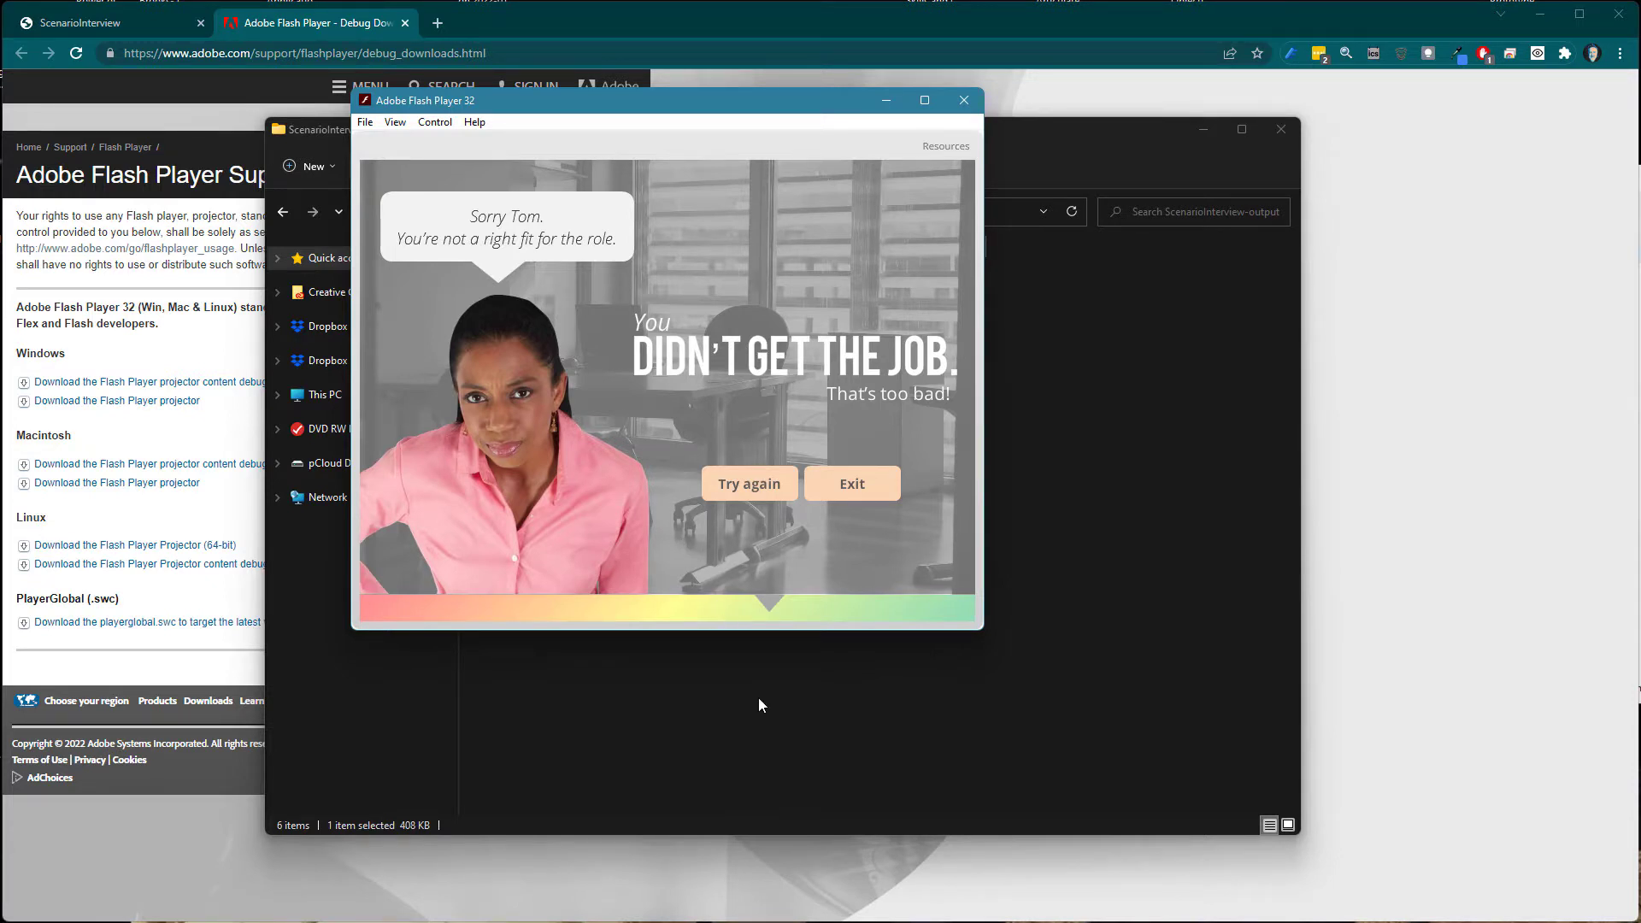